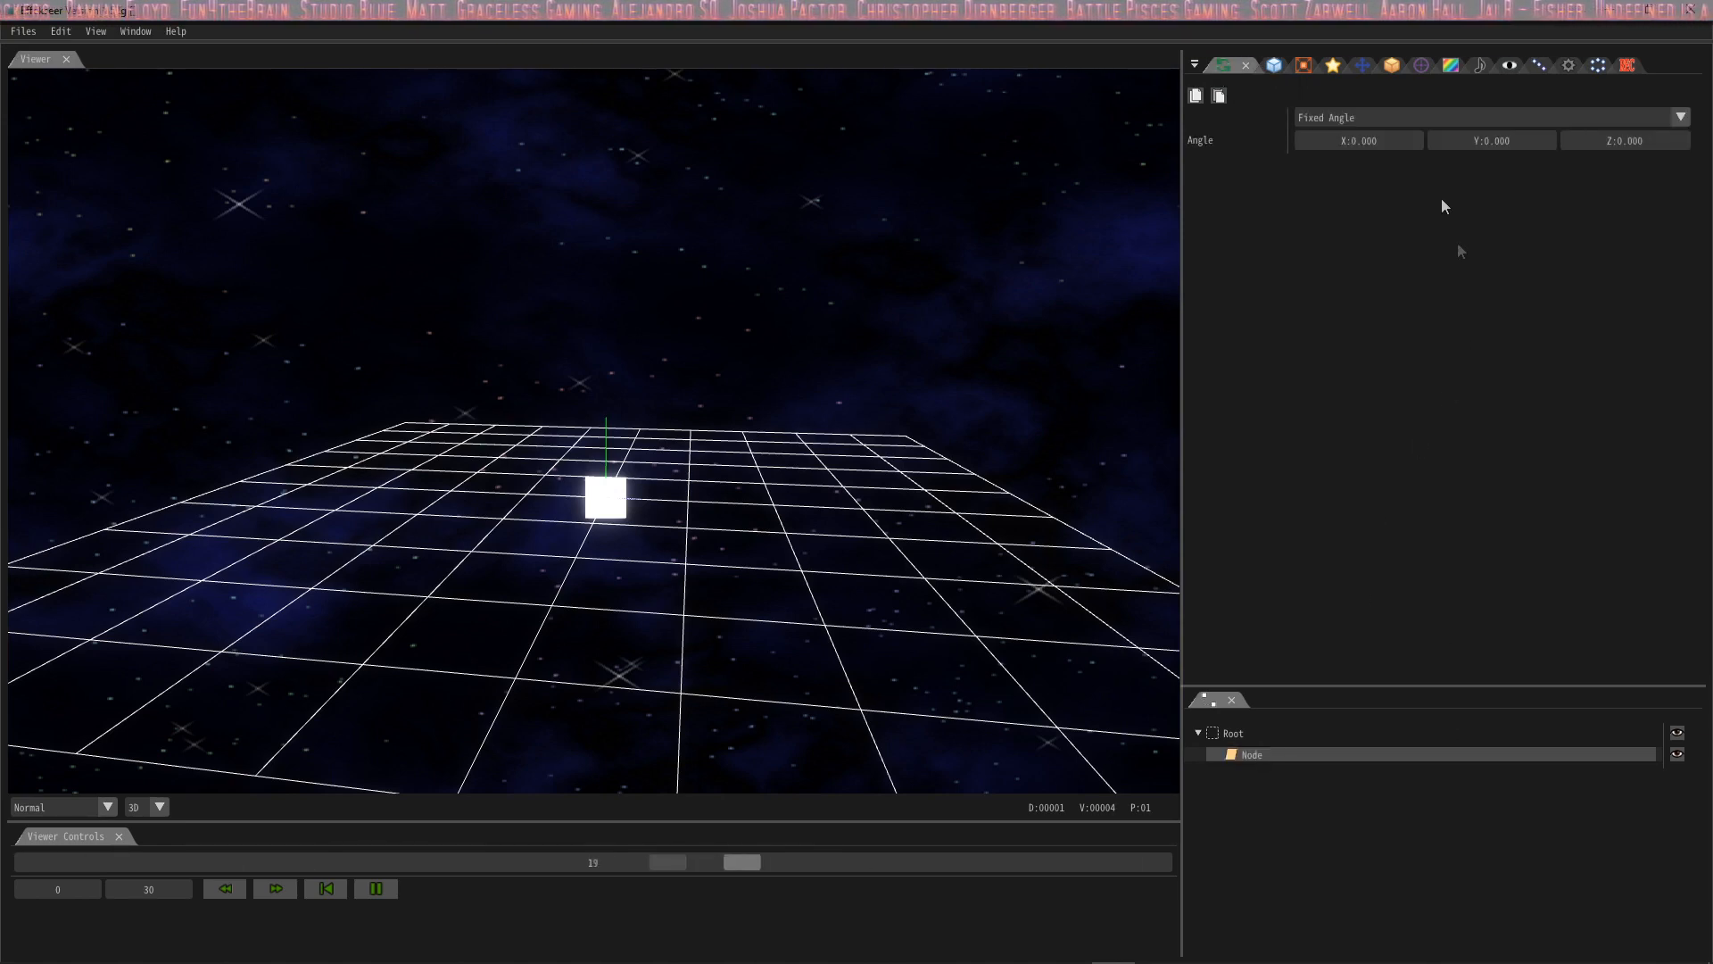
# Step: Switch the node's rotation to PVA mode and set angular velocity Z to 5.000
pyautogui.click(1489, 117)
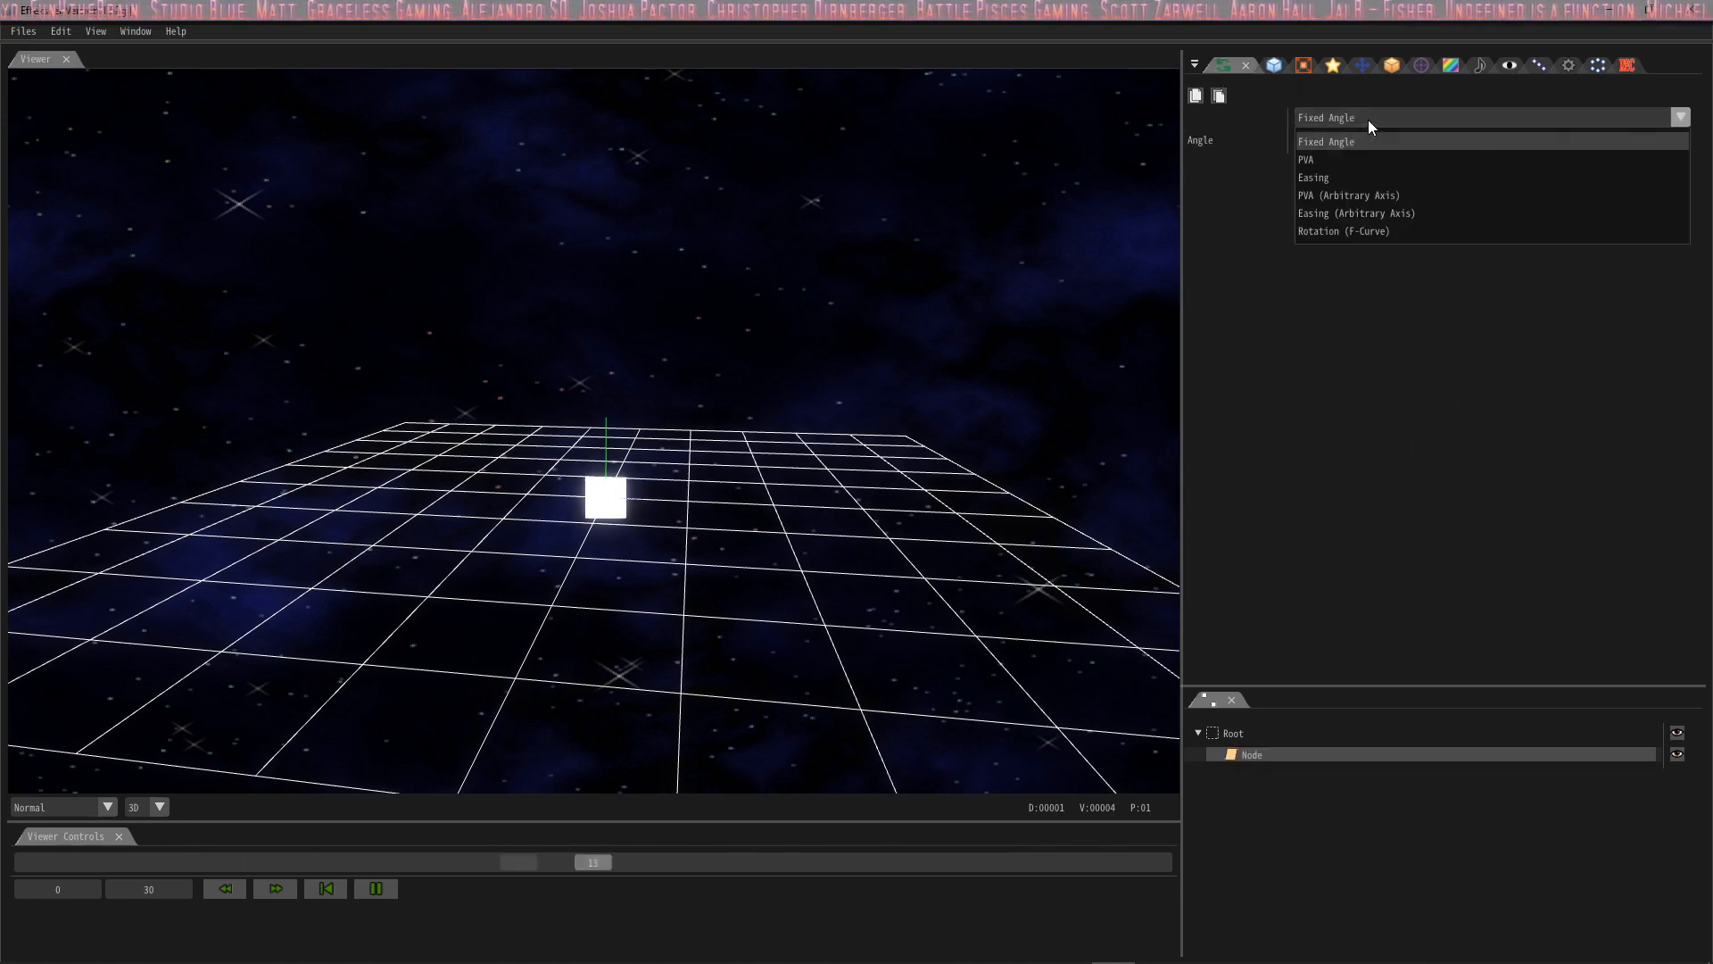
pyautogui.click(1306, 159)
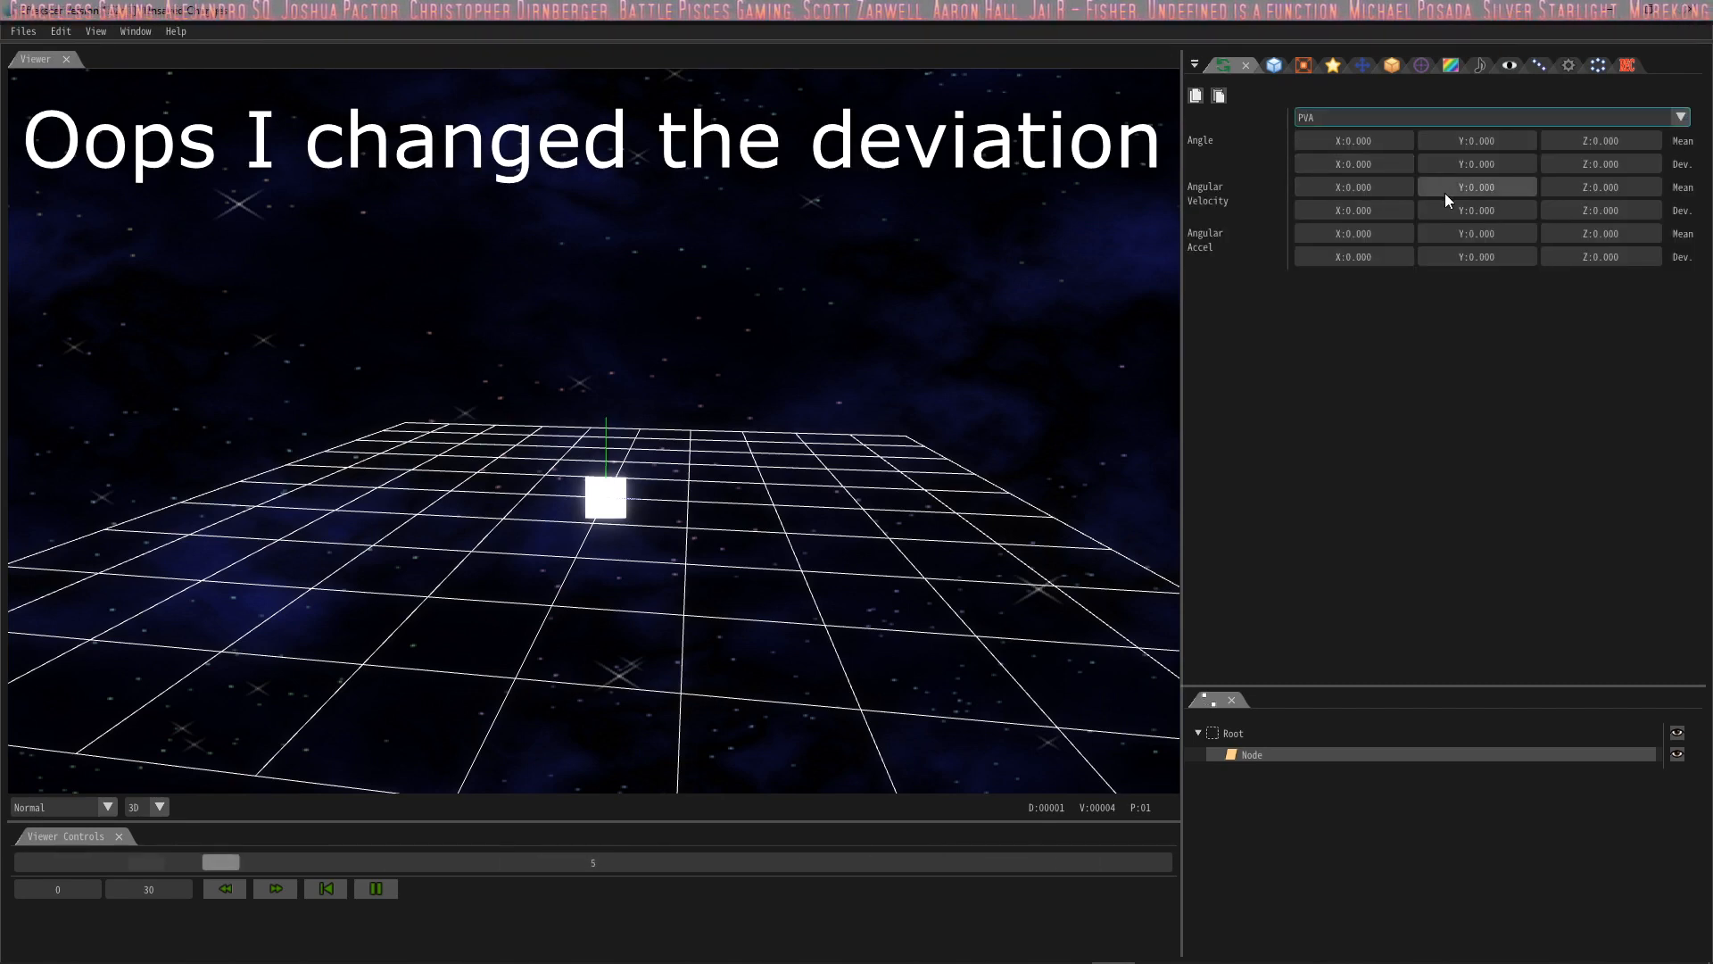
pyautogui.click(1600, 210)
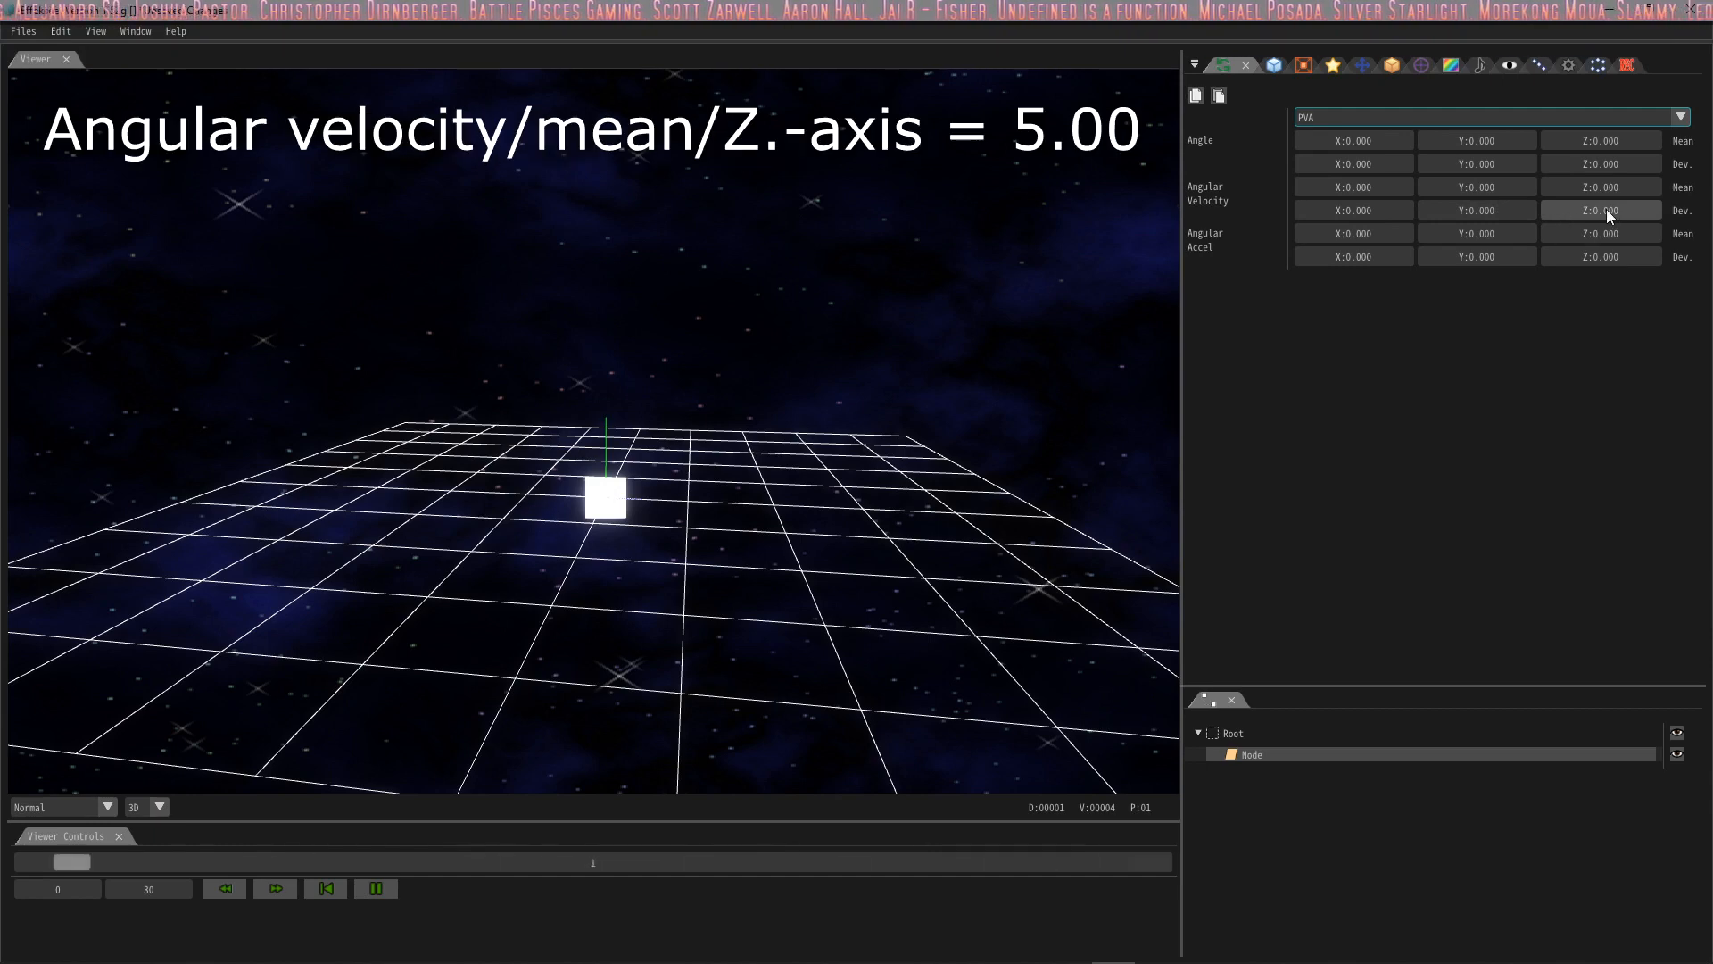
pyautogui.click(1598, 210)
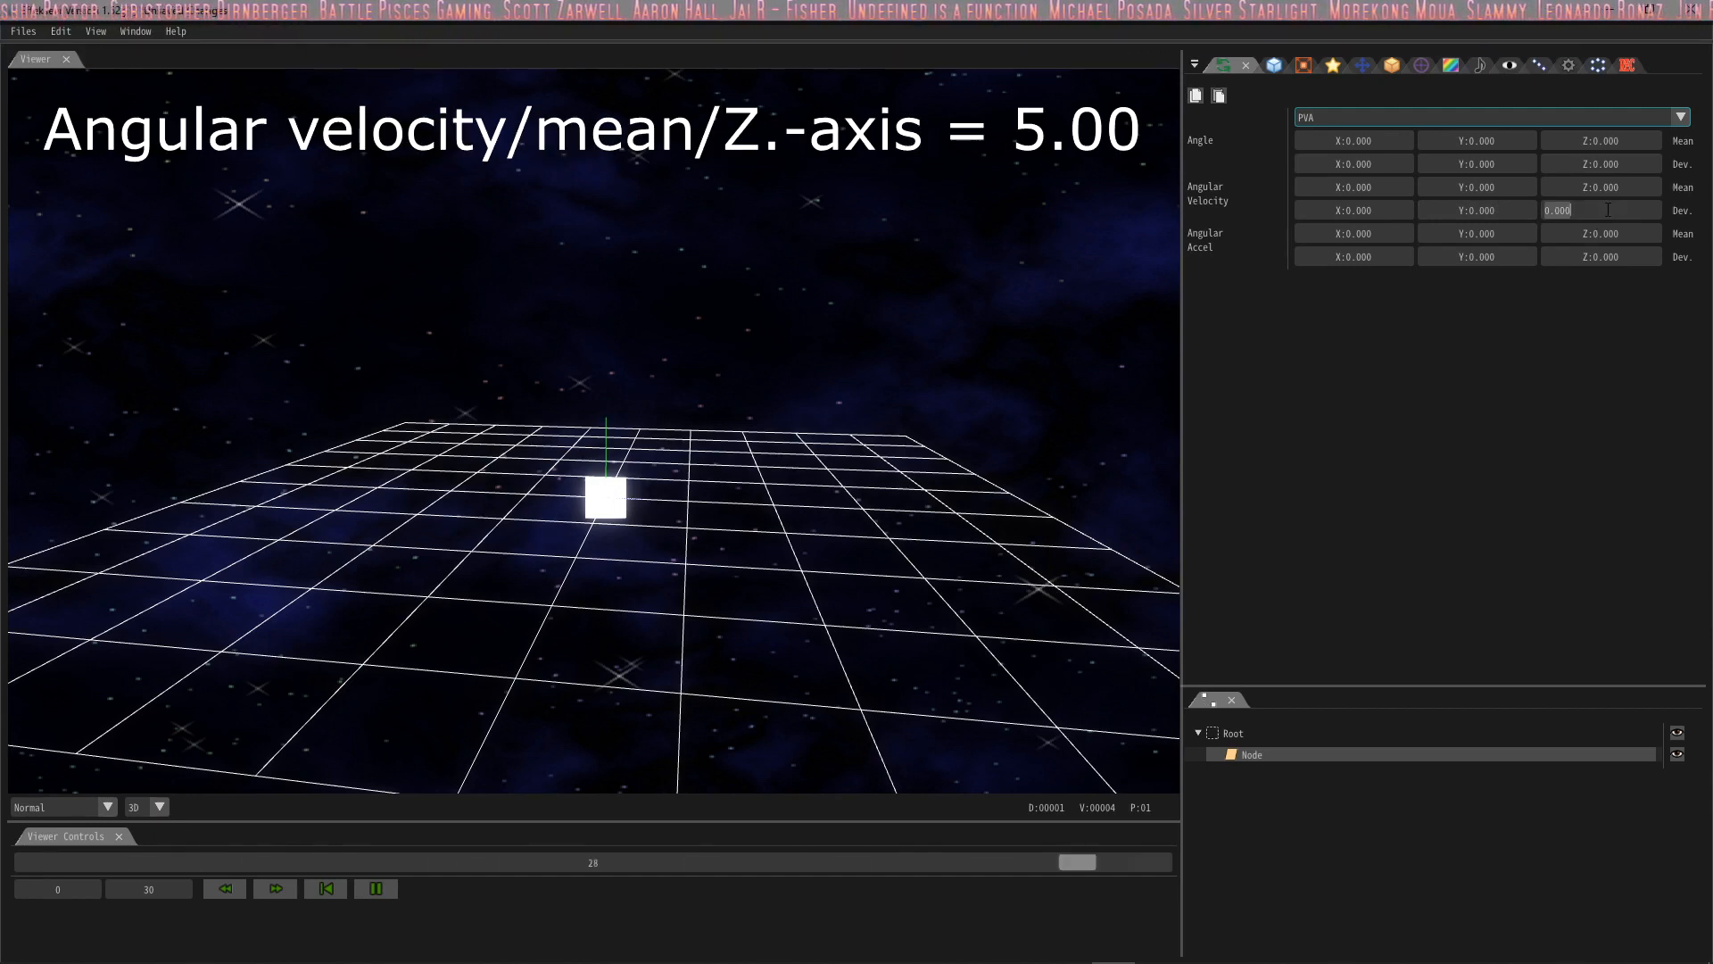
pyautogui.write('5.000')
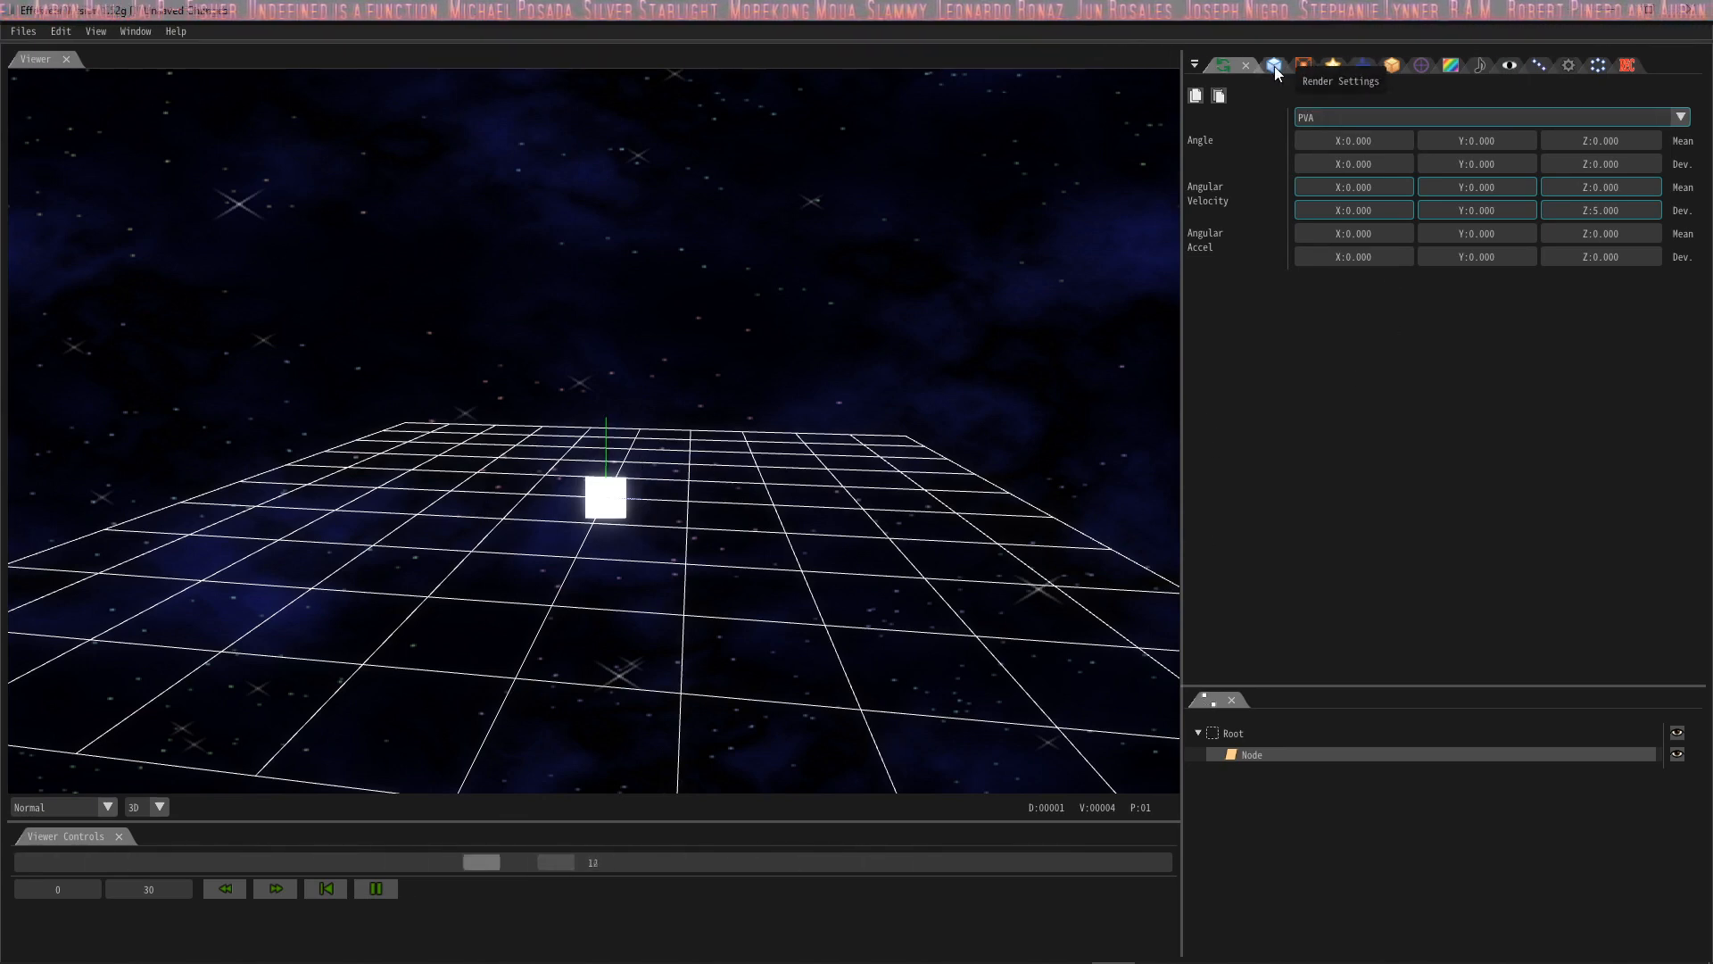
# Step: Set the sprite's Render Settings configuration to Rotated Billboard
pyautogui.click(1264, 65)
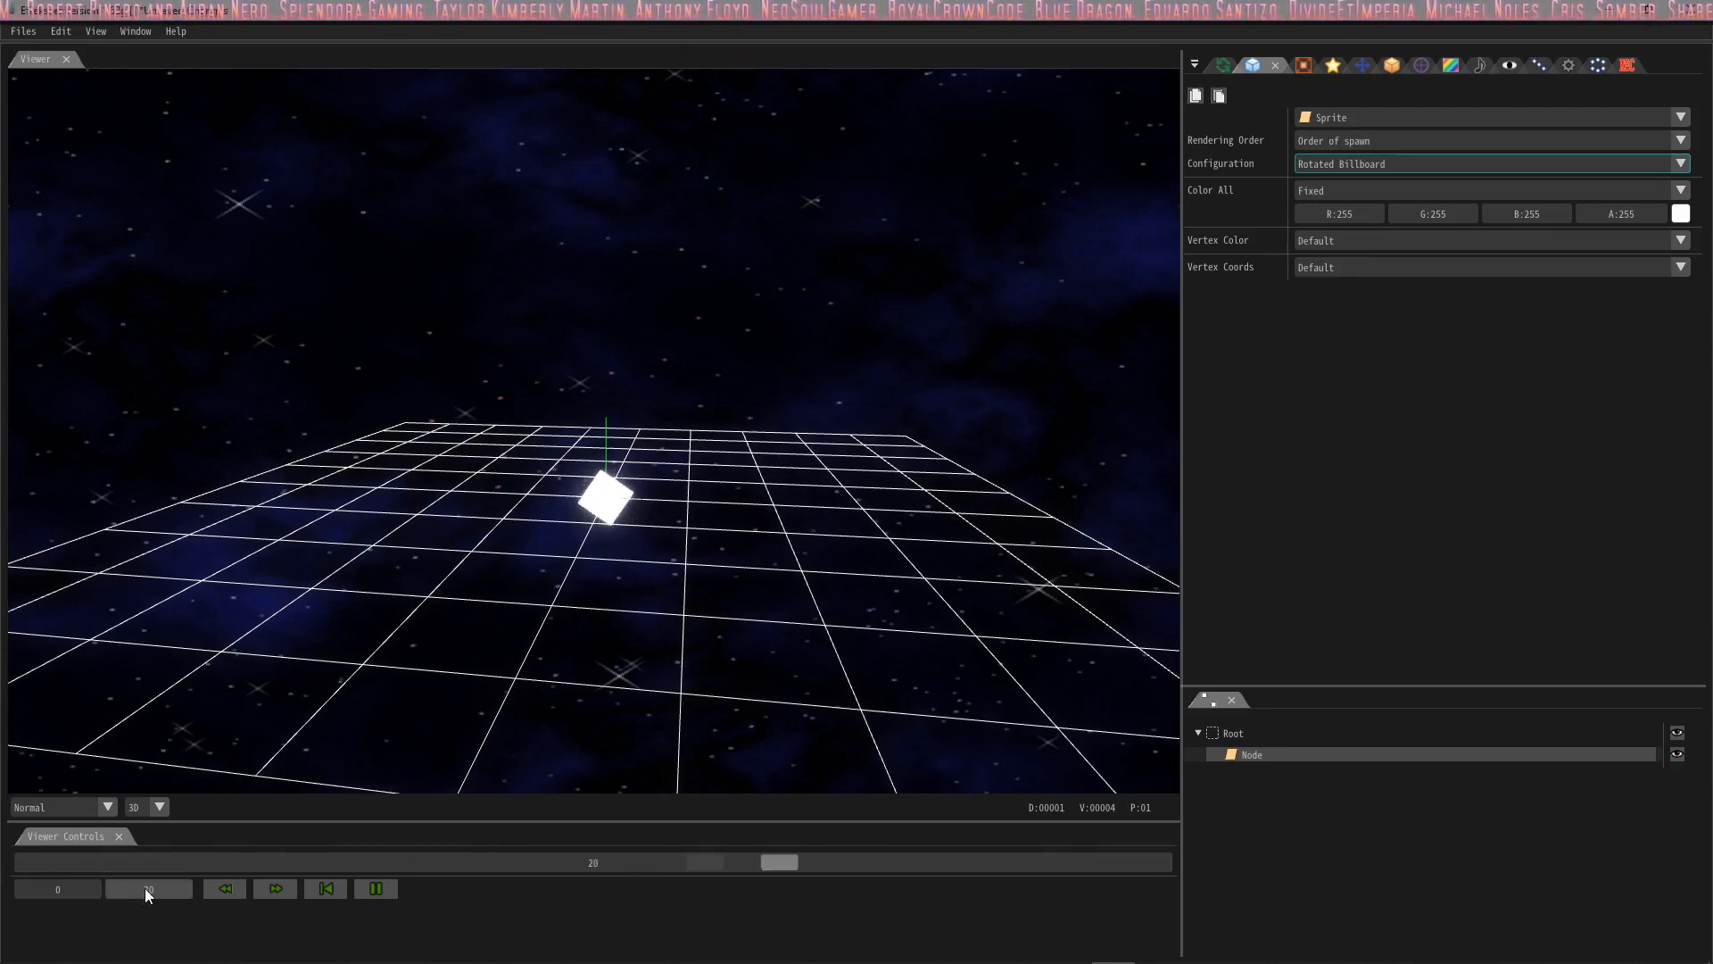
pyautogui.write('120')
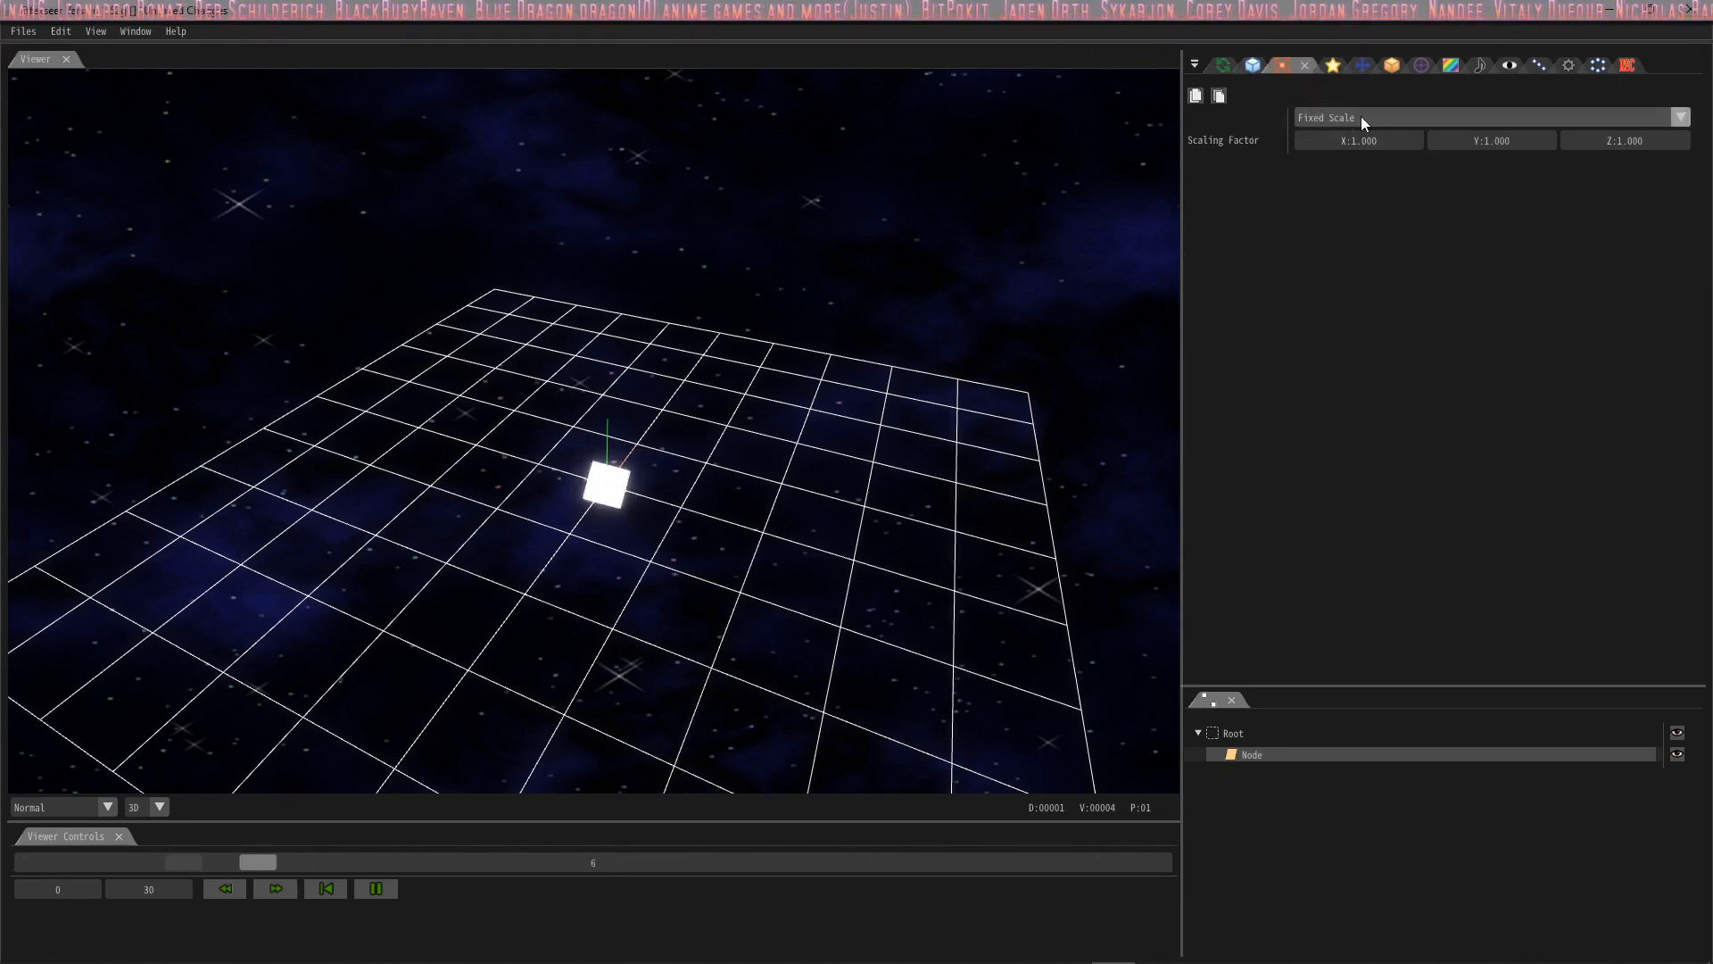
# Step: Switch scaling to PVA (Single) and set the expansion speed mean to 0.01
pyautogui.click(1485, 117)
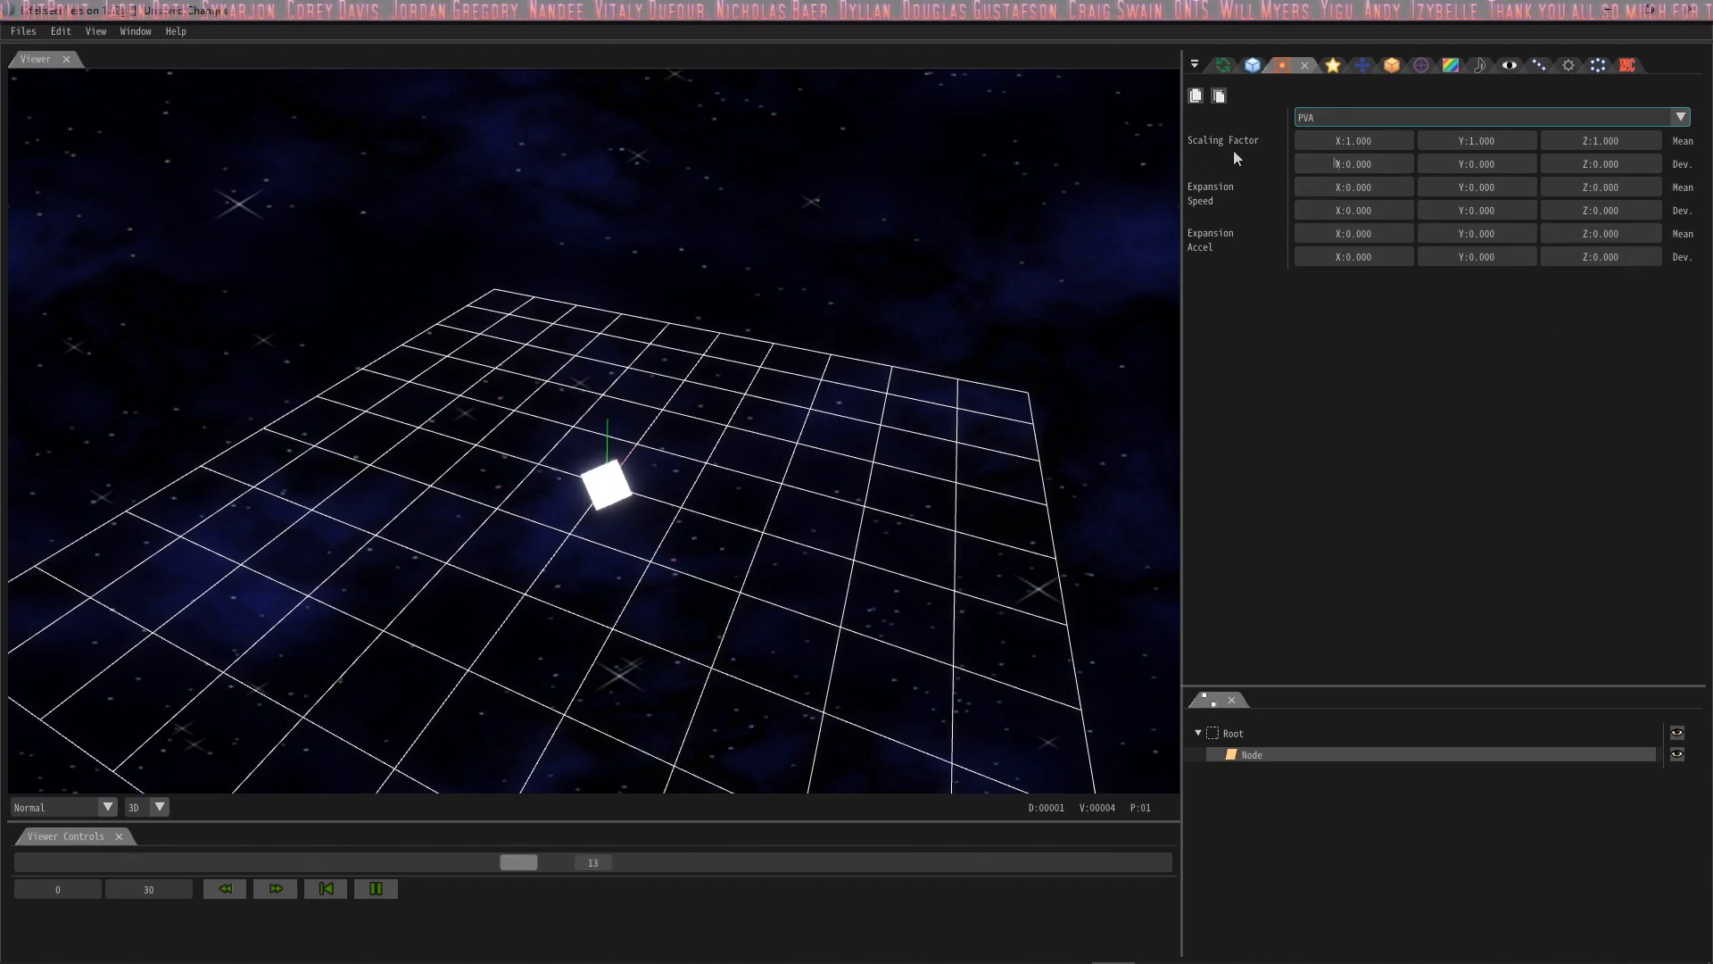
pyautogui.click(1488, 117)
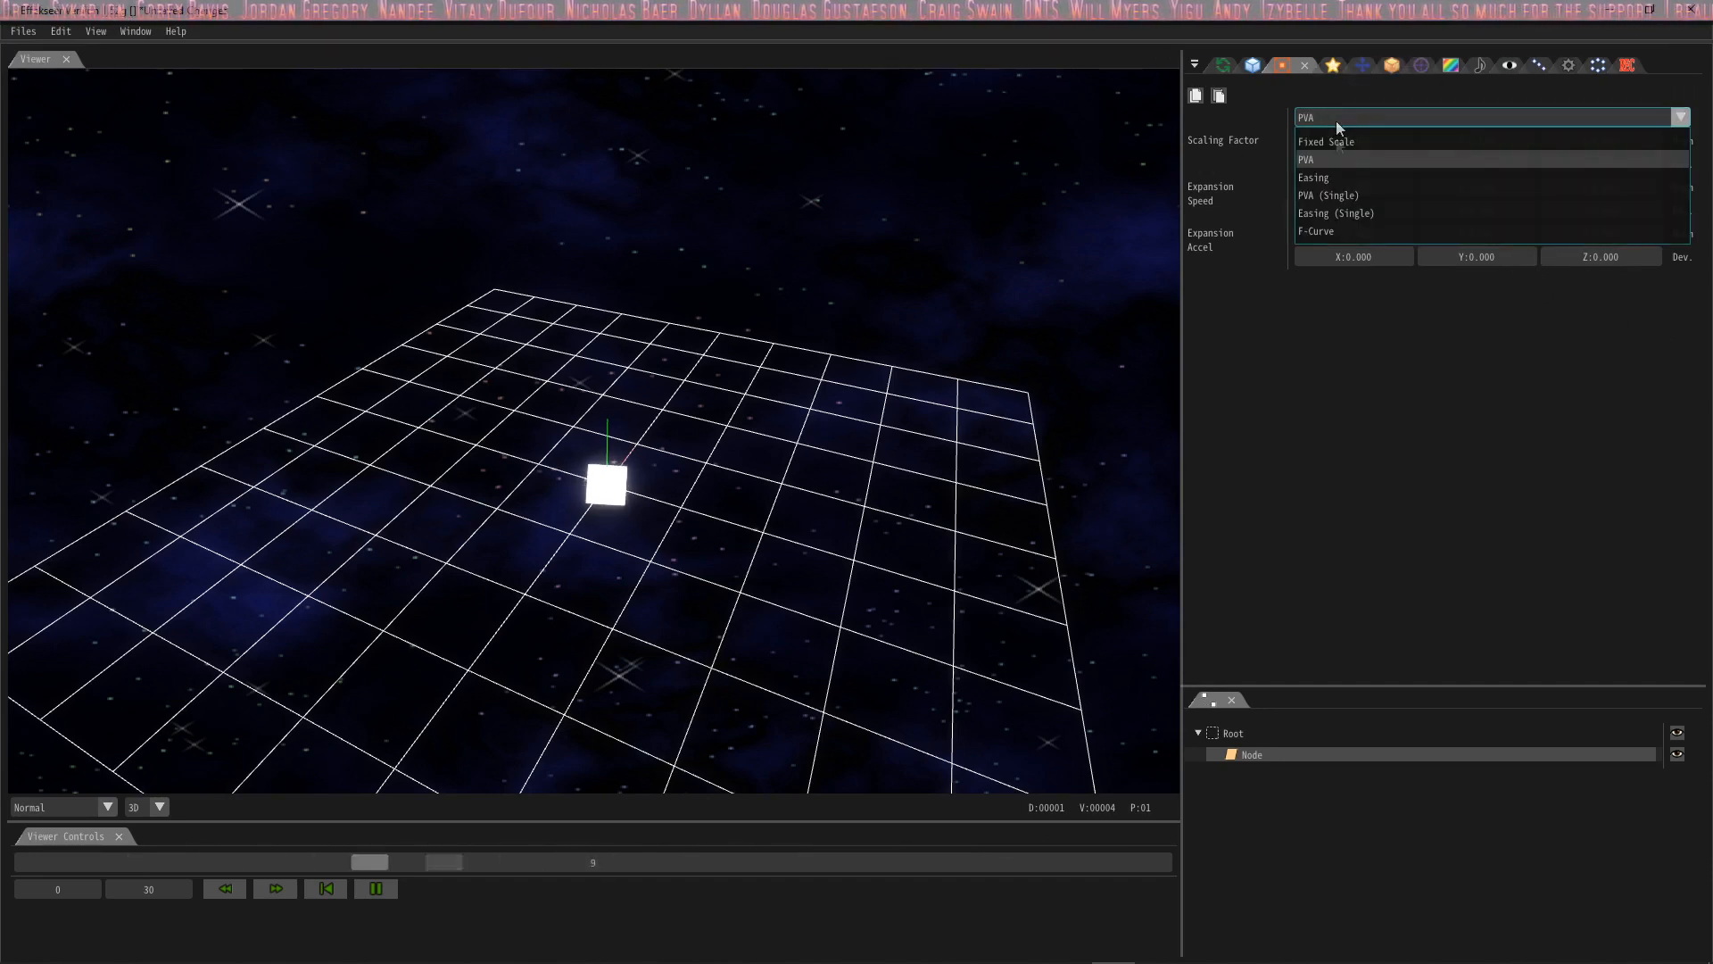
pyautogui.click(1329, 195)
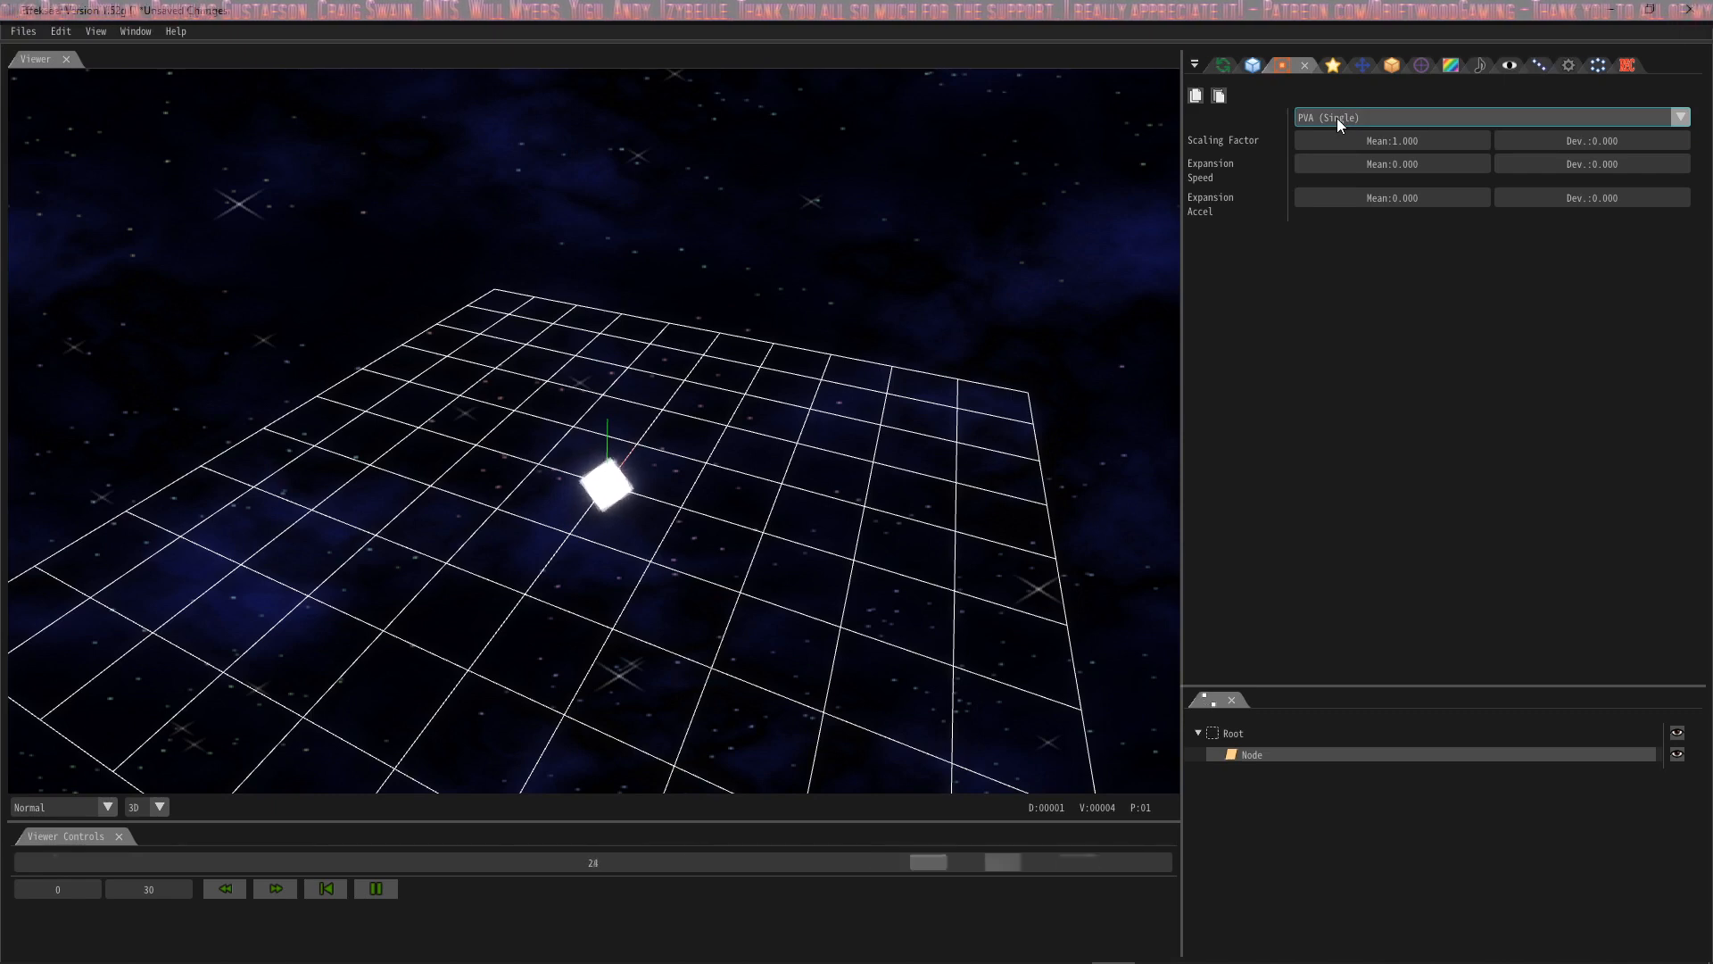
pyautogui.click(1391, 162)
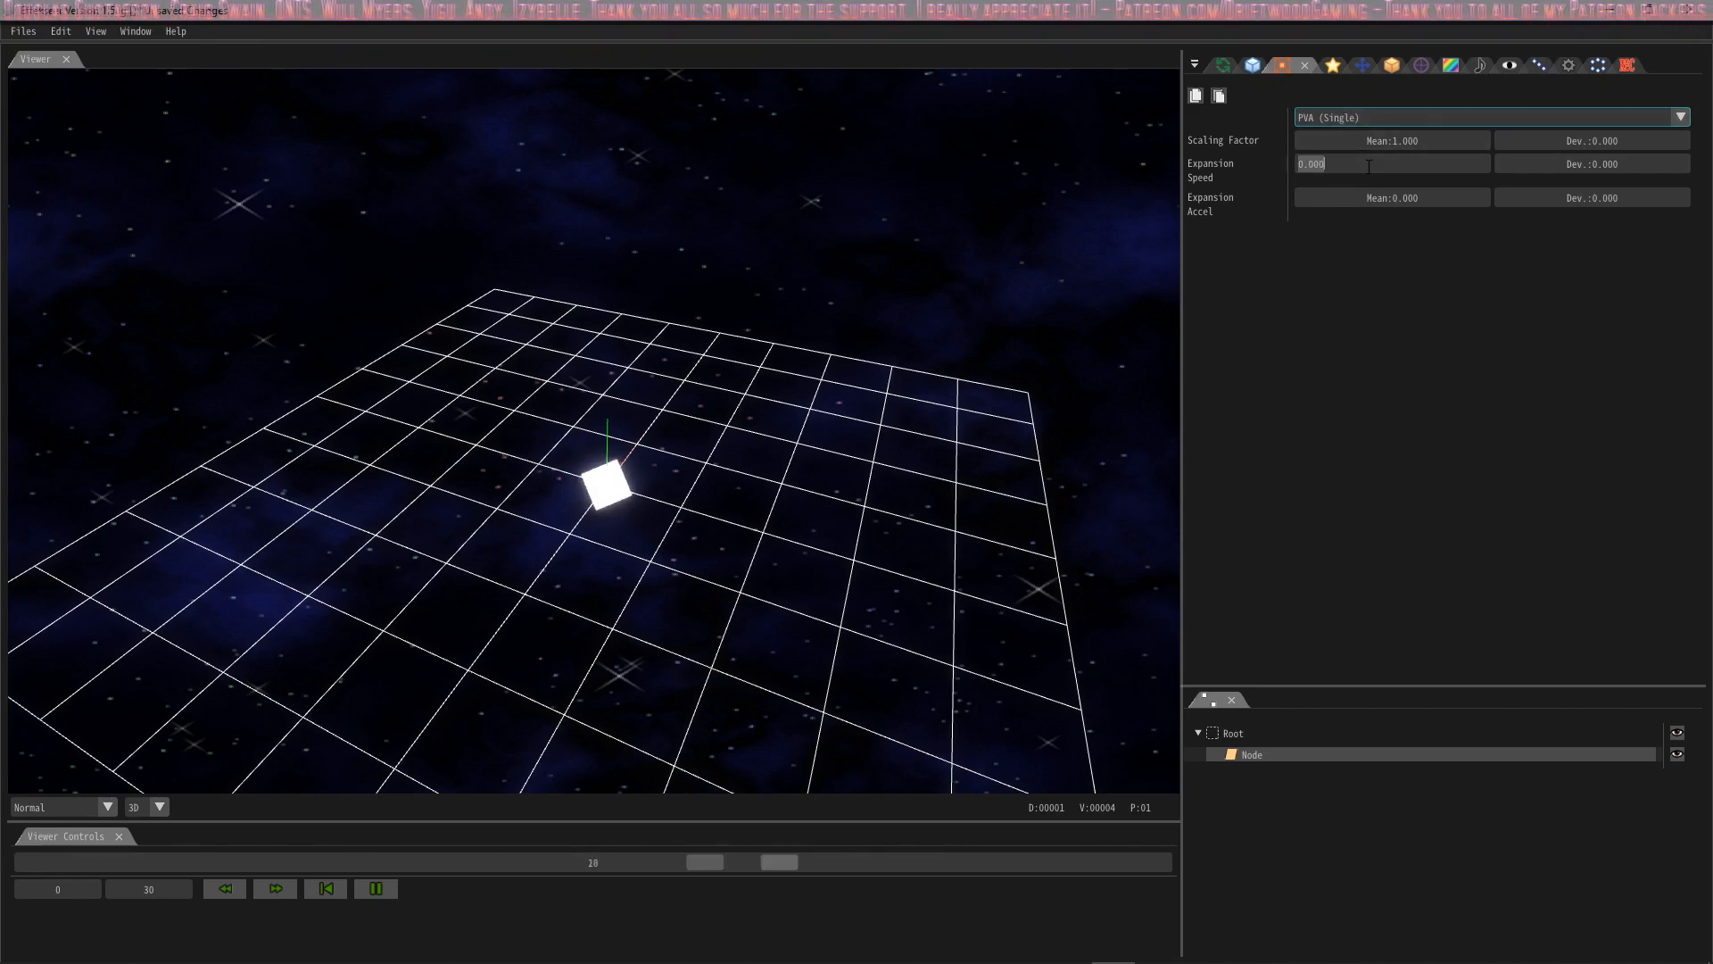
pyautogui.write('.03')
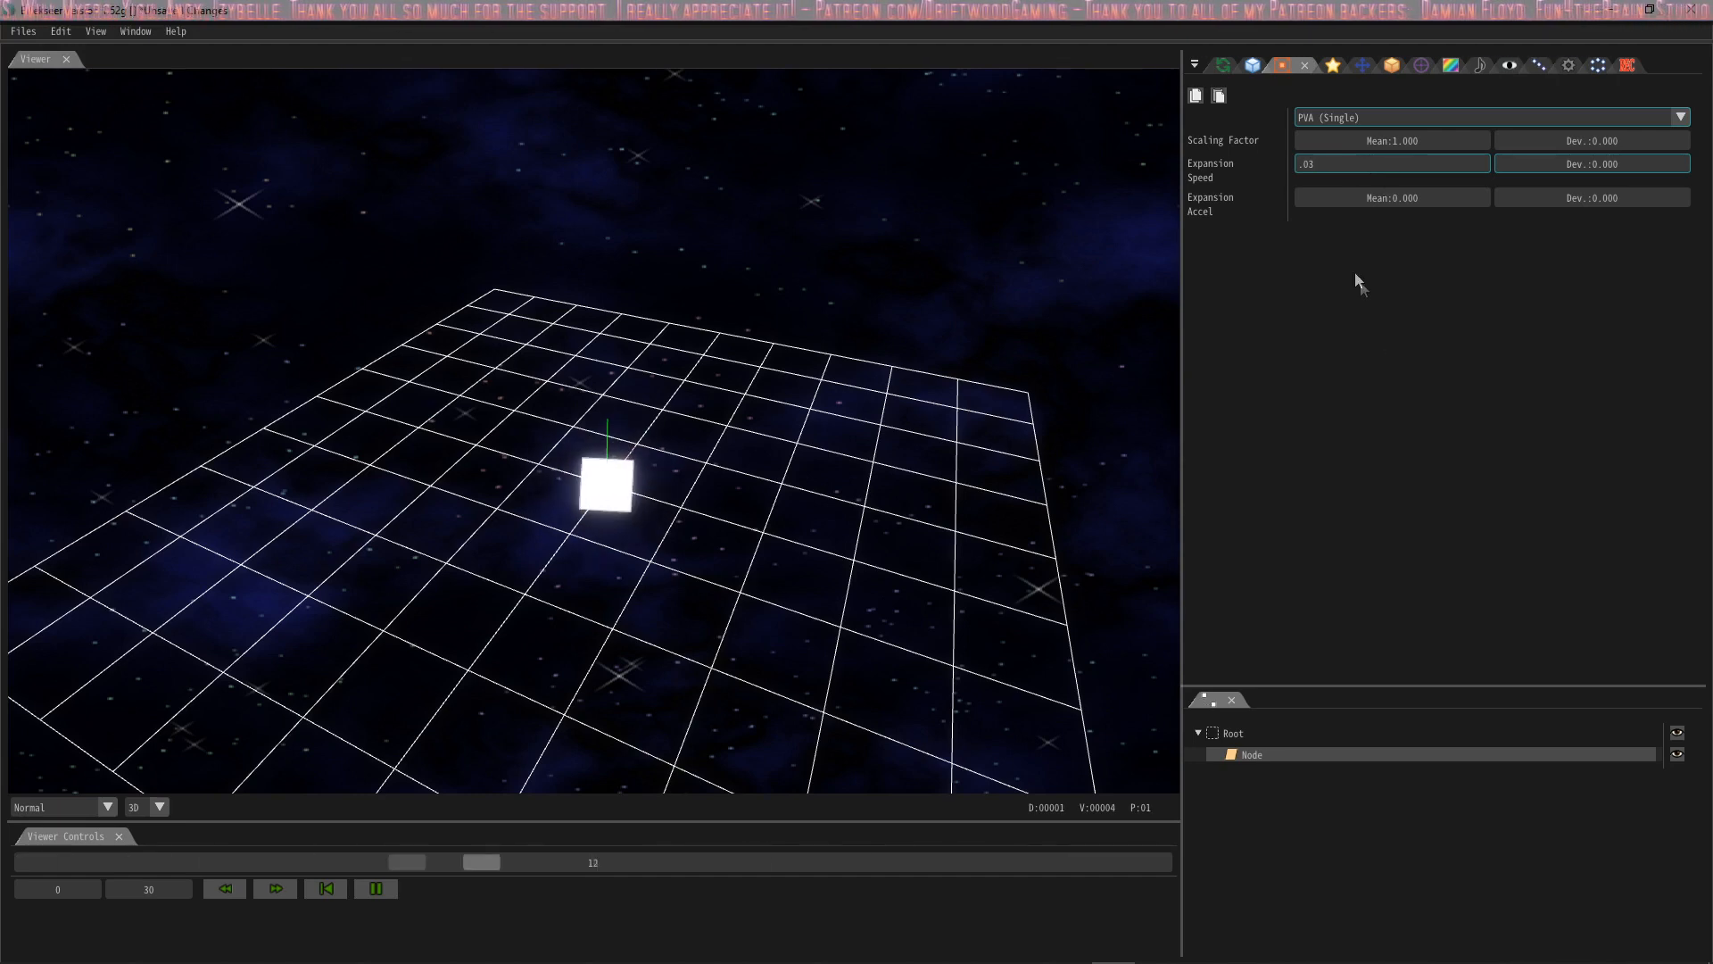
pyautogui.write('.01')
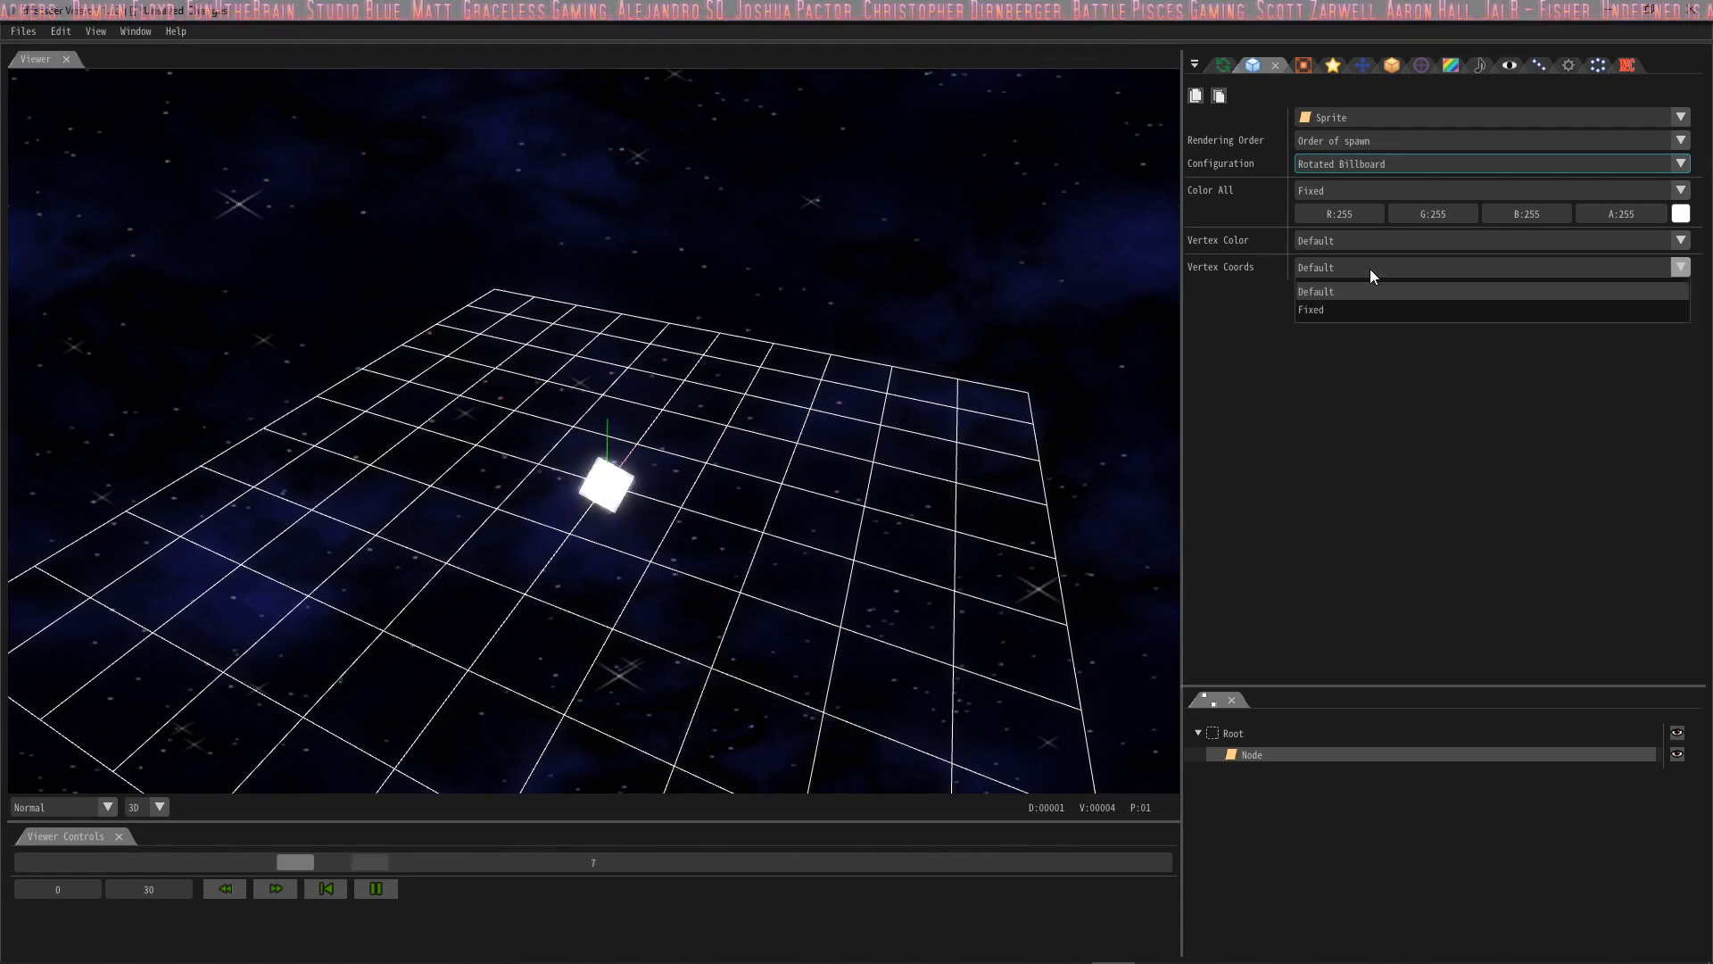
# Step: Use fixed vertex coordinates with lower Y at -3.5 and upper Y at 3.5
pyautogui.click(1310, 310)
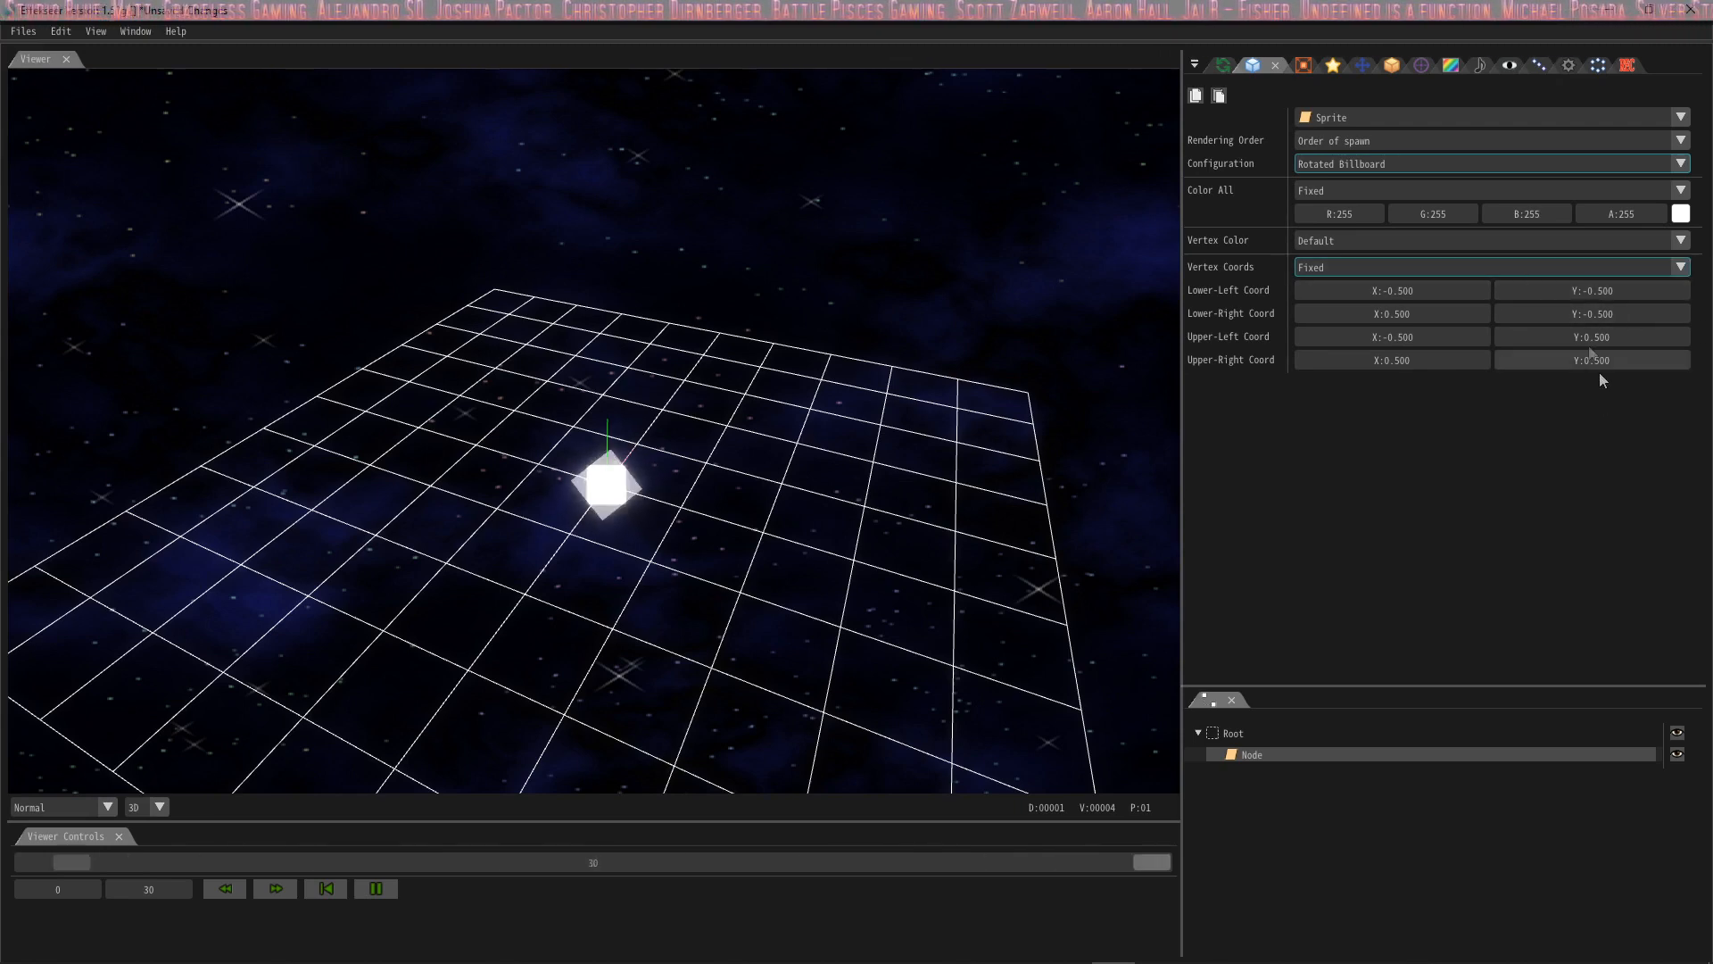
pyautogui.click(1590, 289)
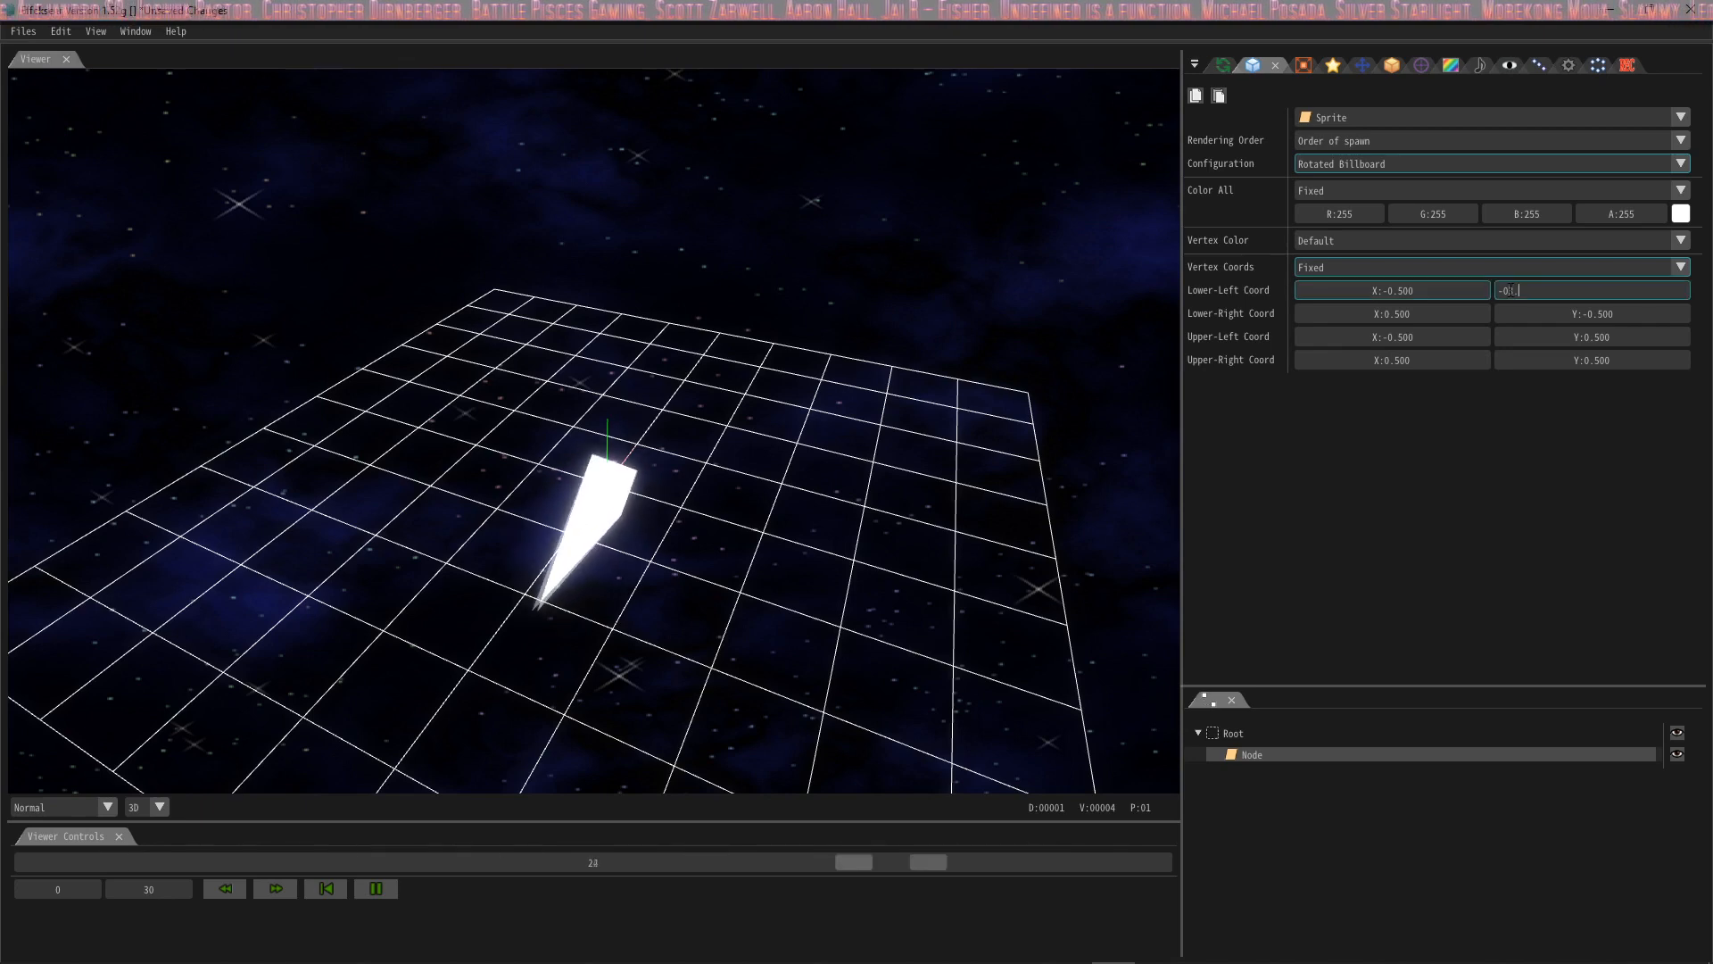
pyautogui.write('-03.5')
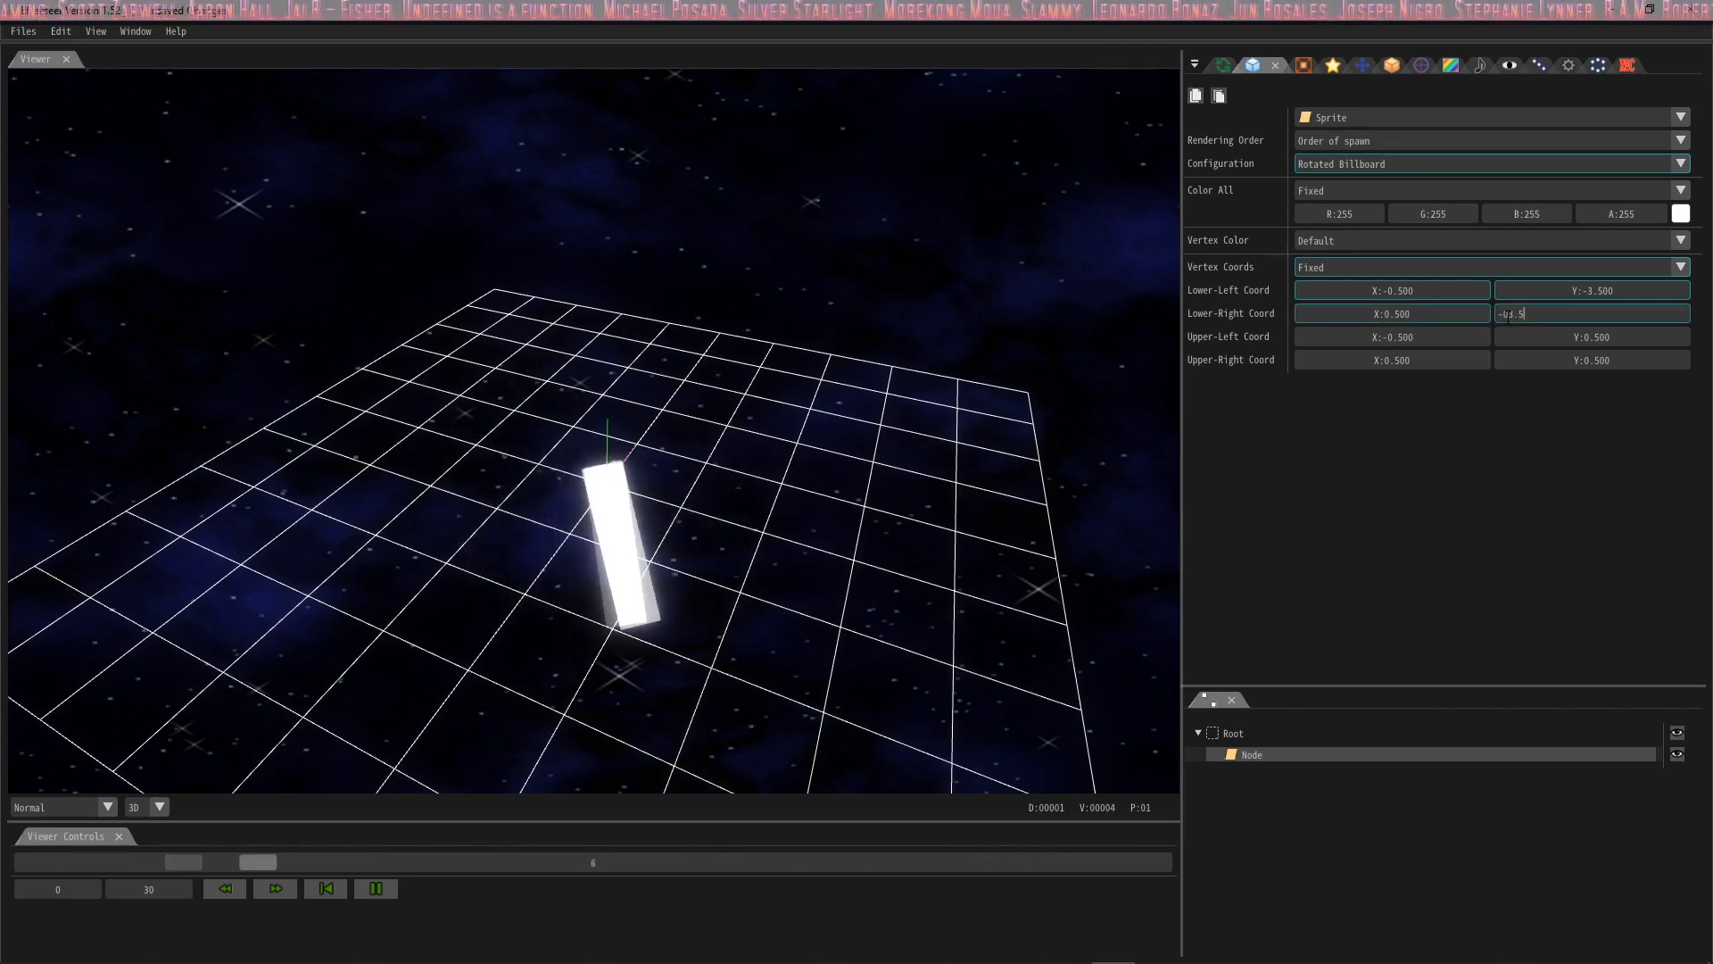
pyautogui.write('3.5')
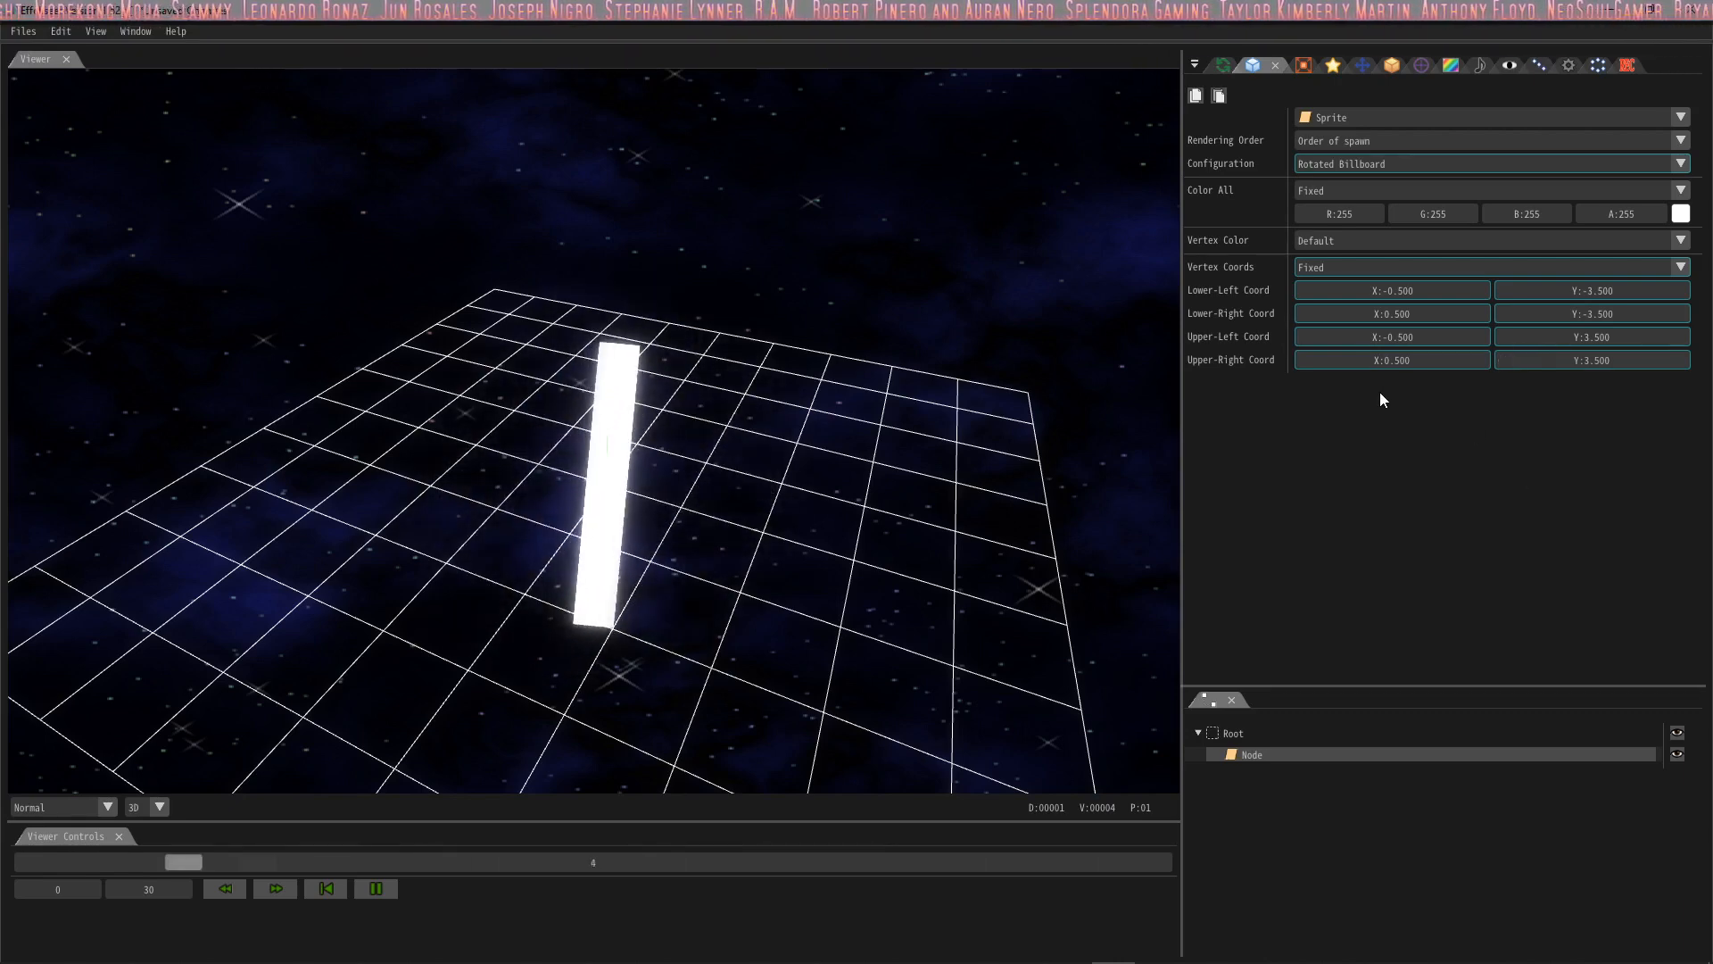
pyautogui.click(325, 887)
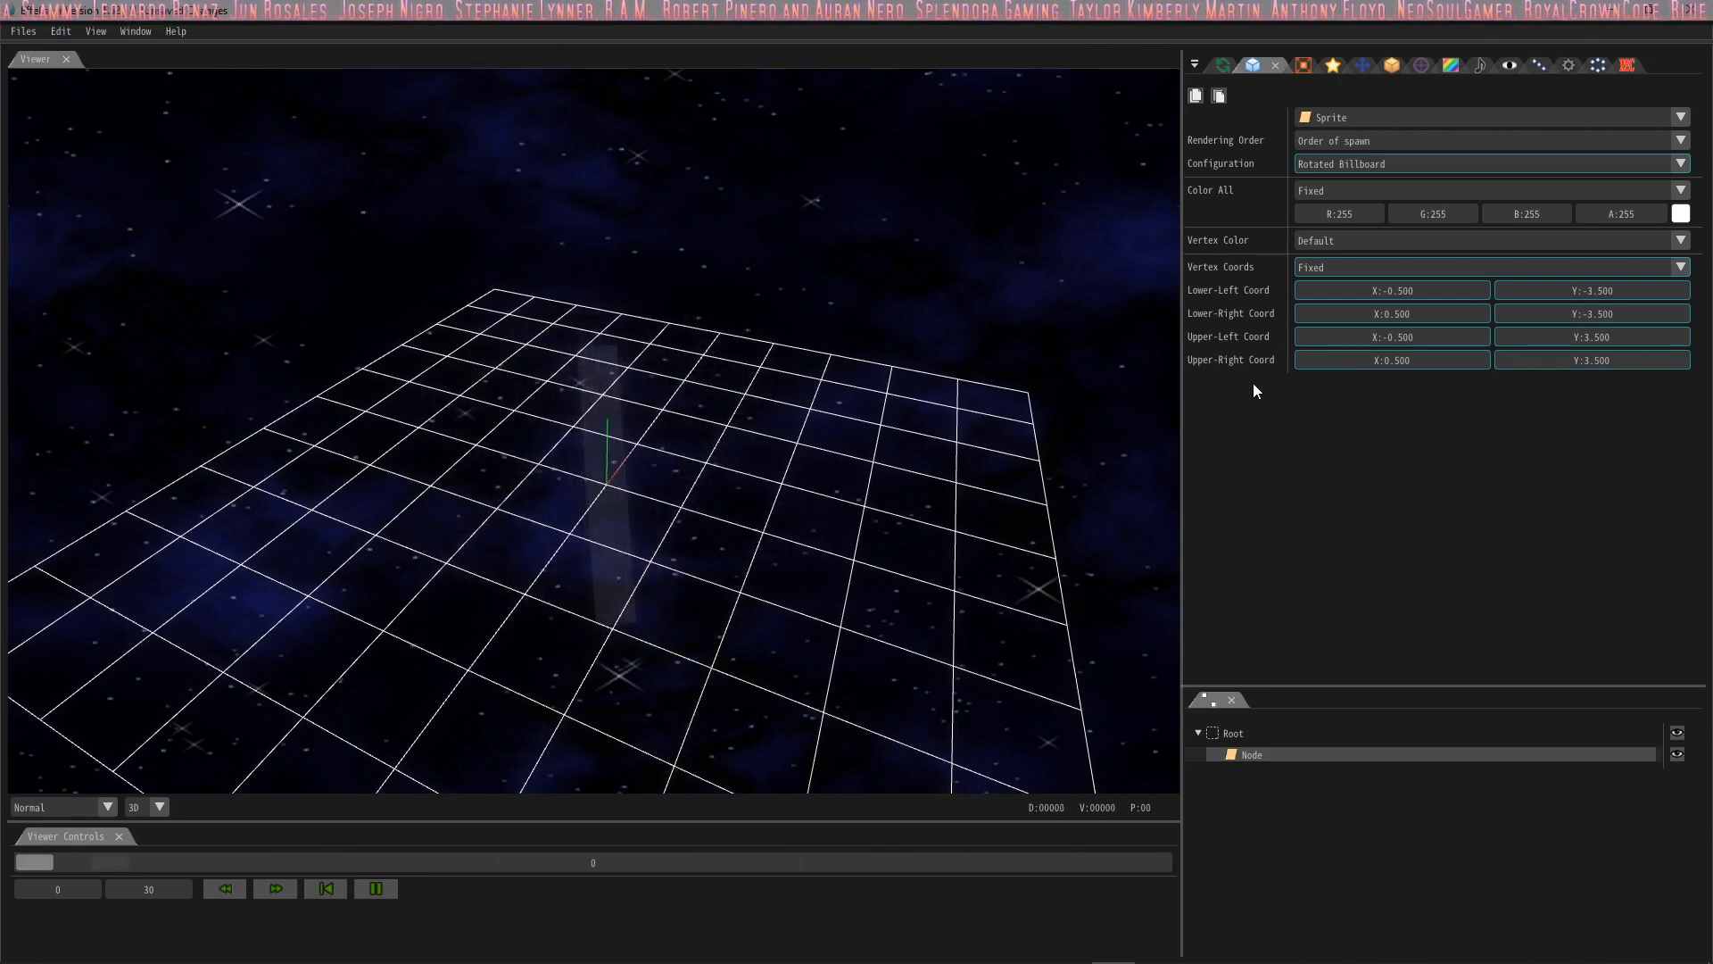
# Step: Set the node's spawn count to 10 in the Common settings
pyautogui.click(374, 887)
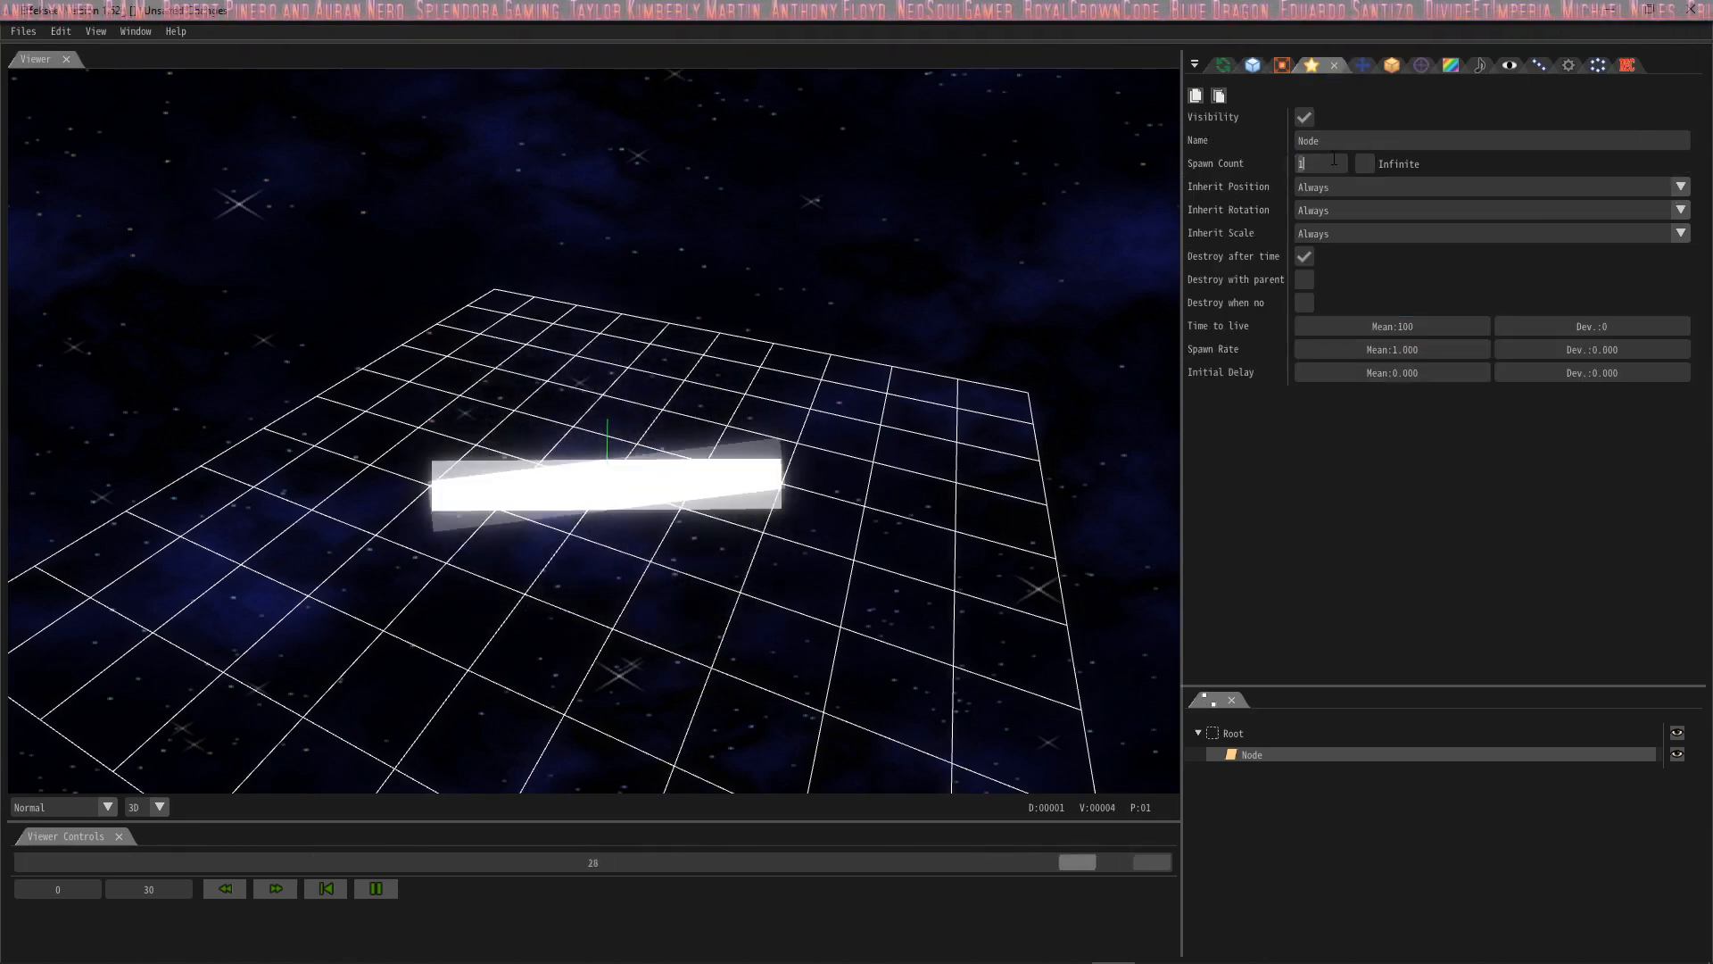
pyautogui.write('10')
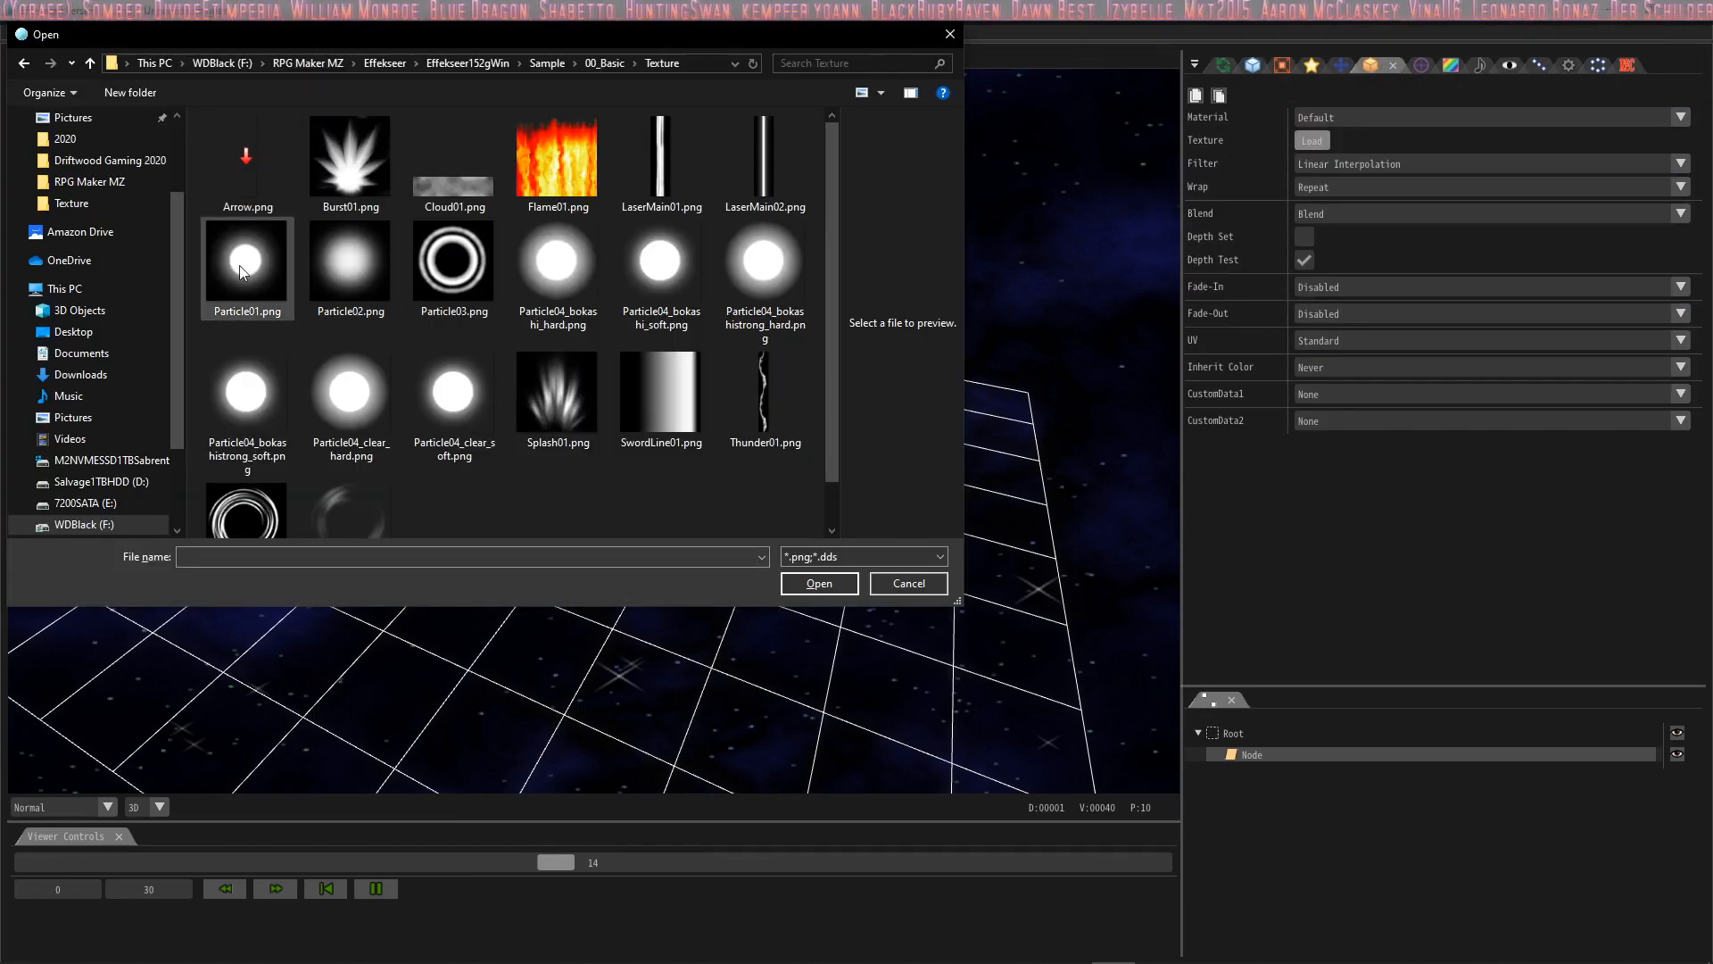
# Step: Load Particle04_bokashistrong_soft.png as the sprite texture
pyautogui.click(246, 388)
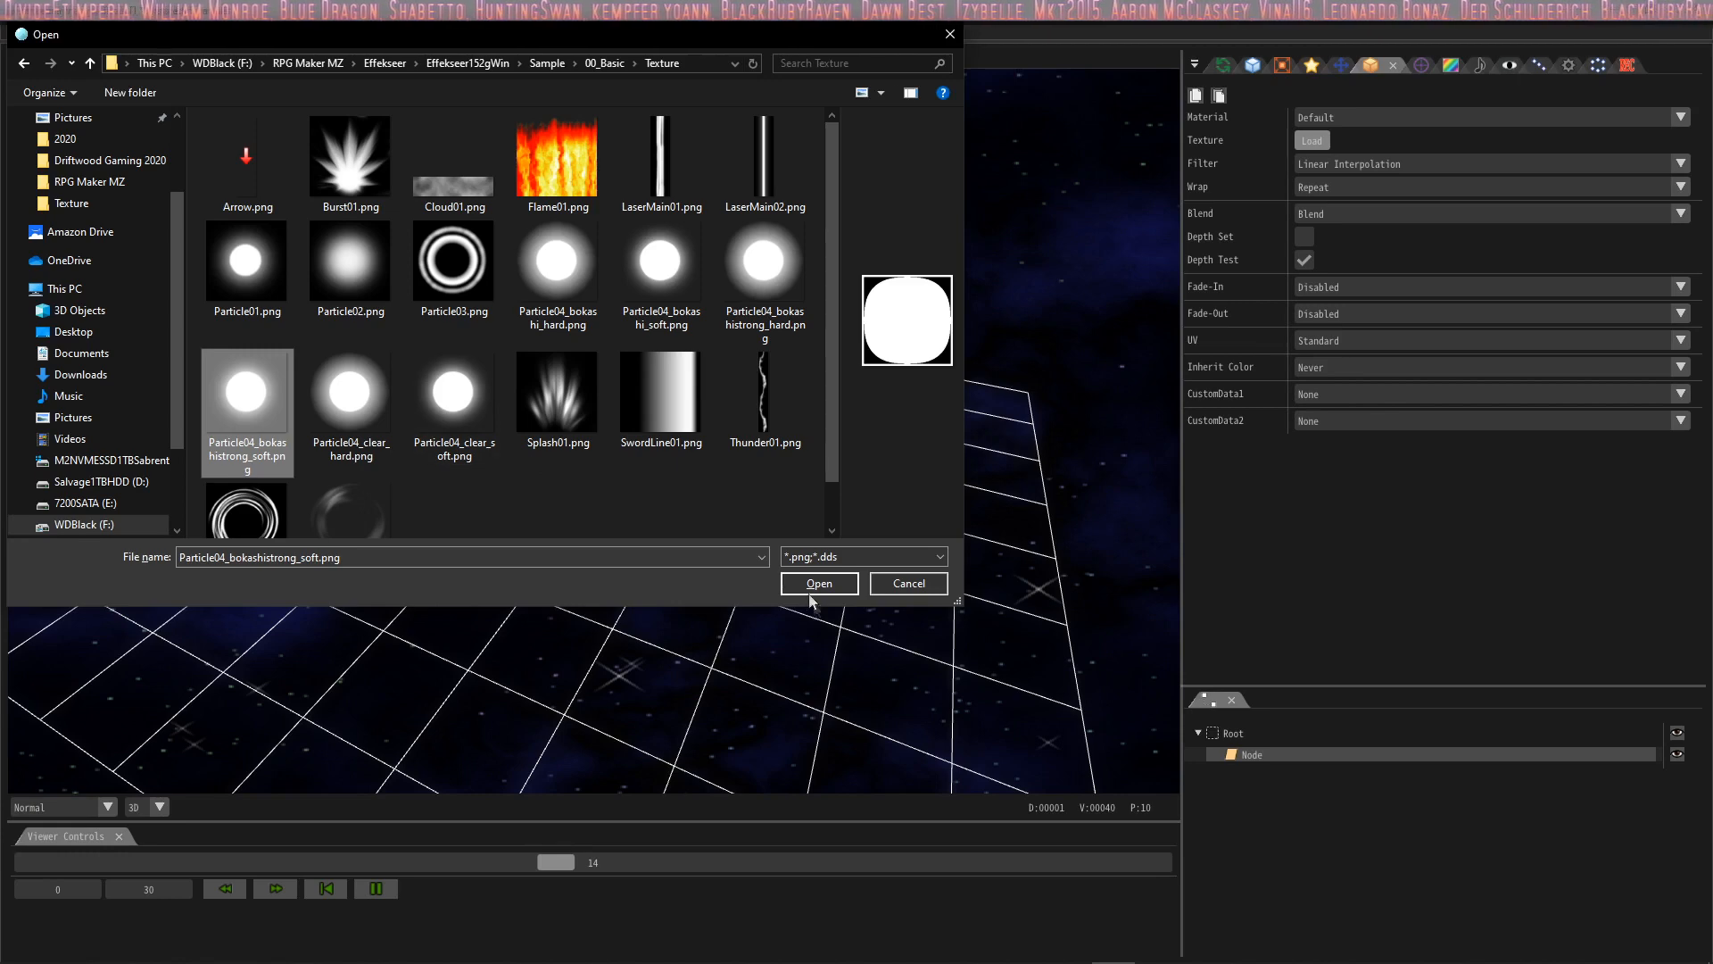
pyautogui.click(817, 583)
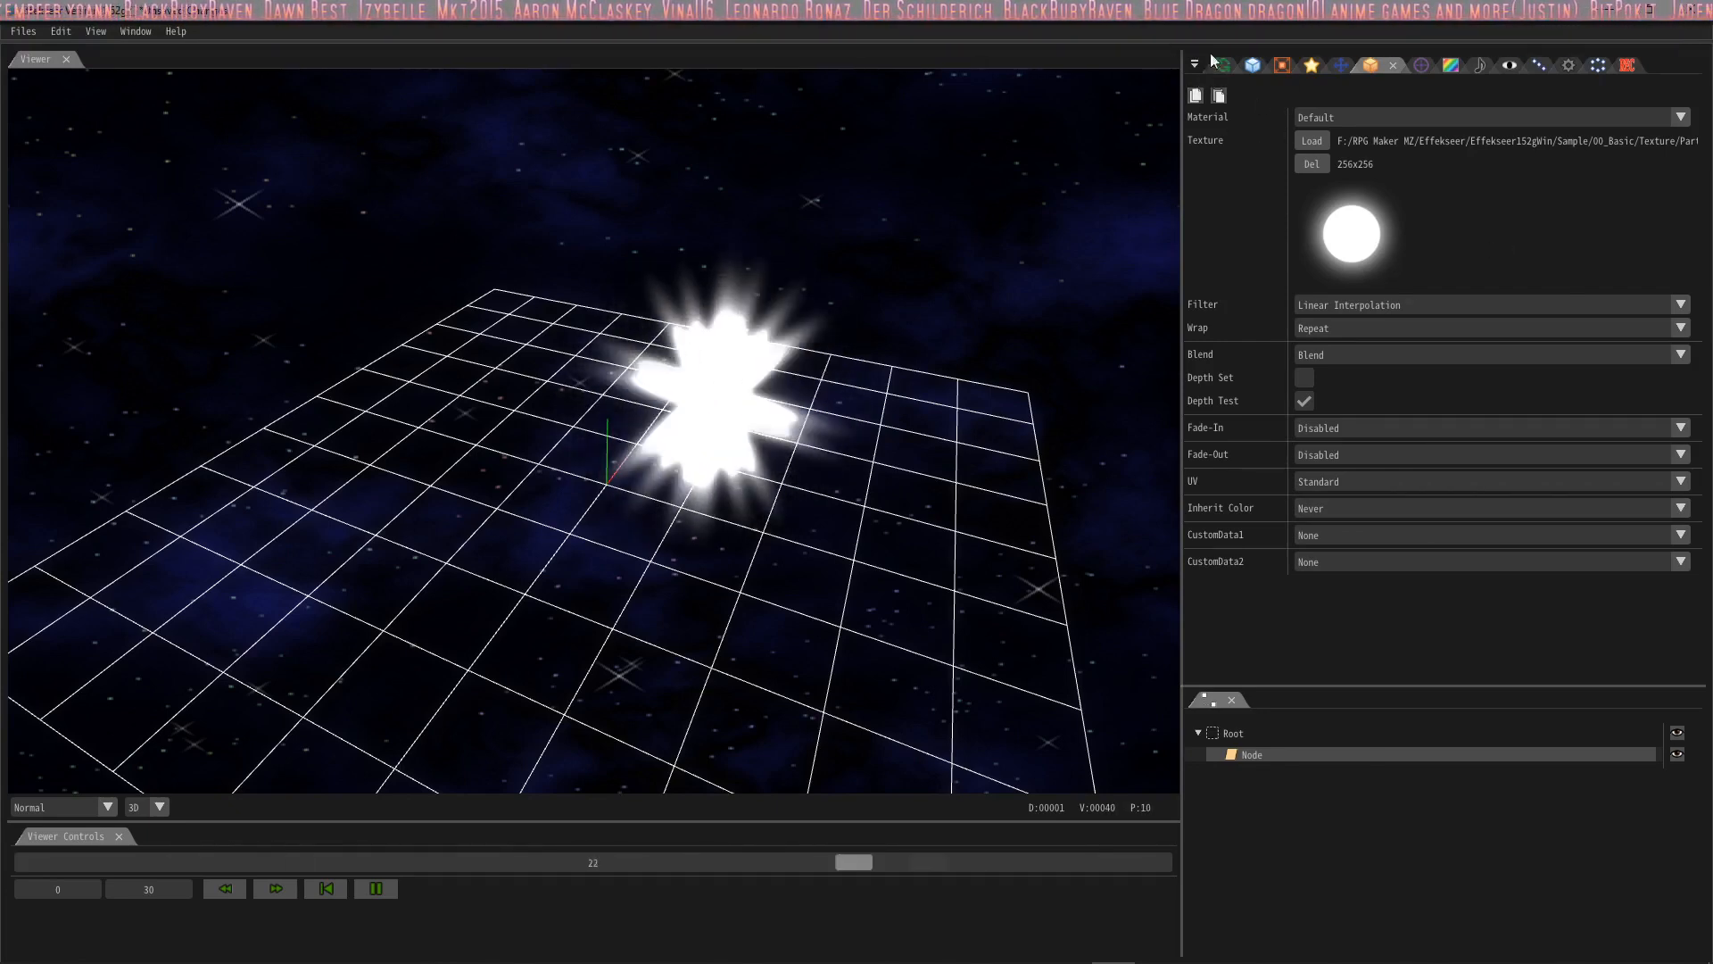
pyautogui.click(1223, 65)
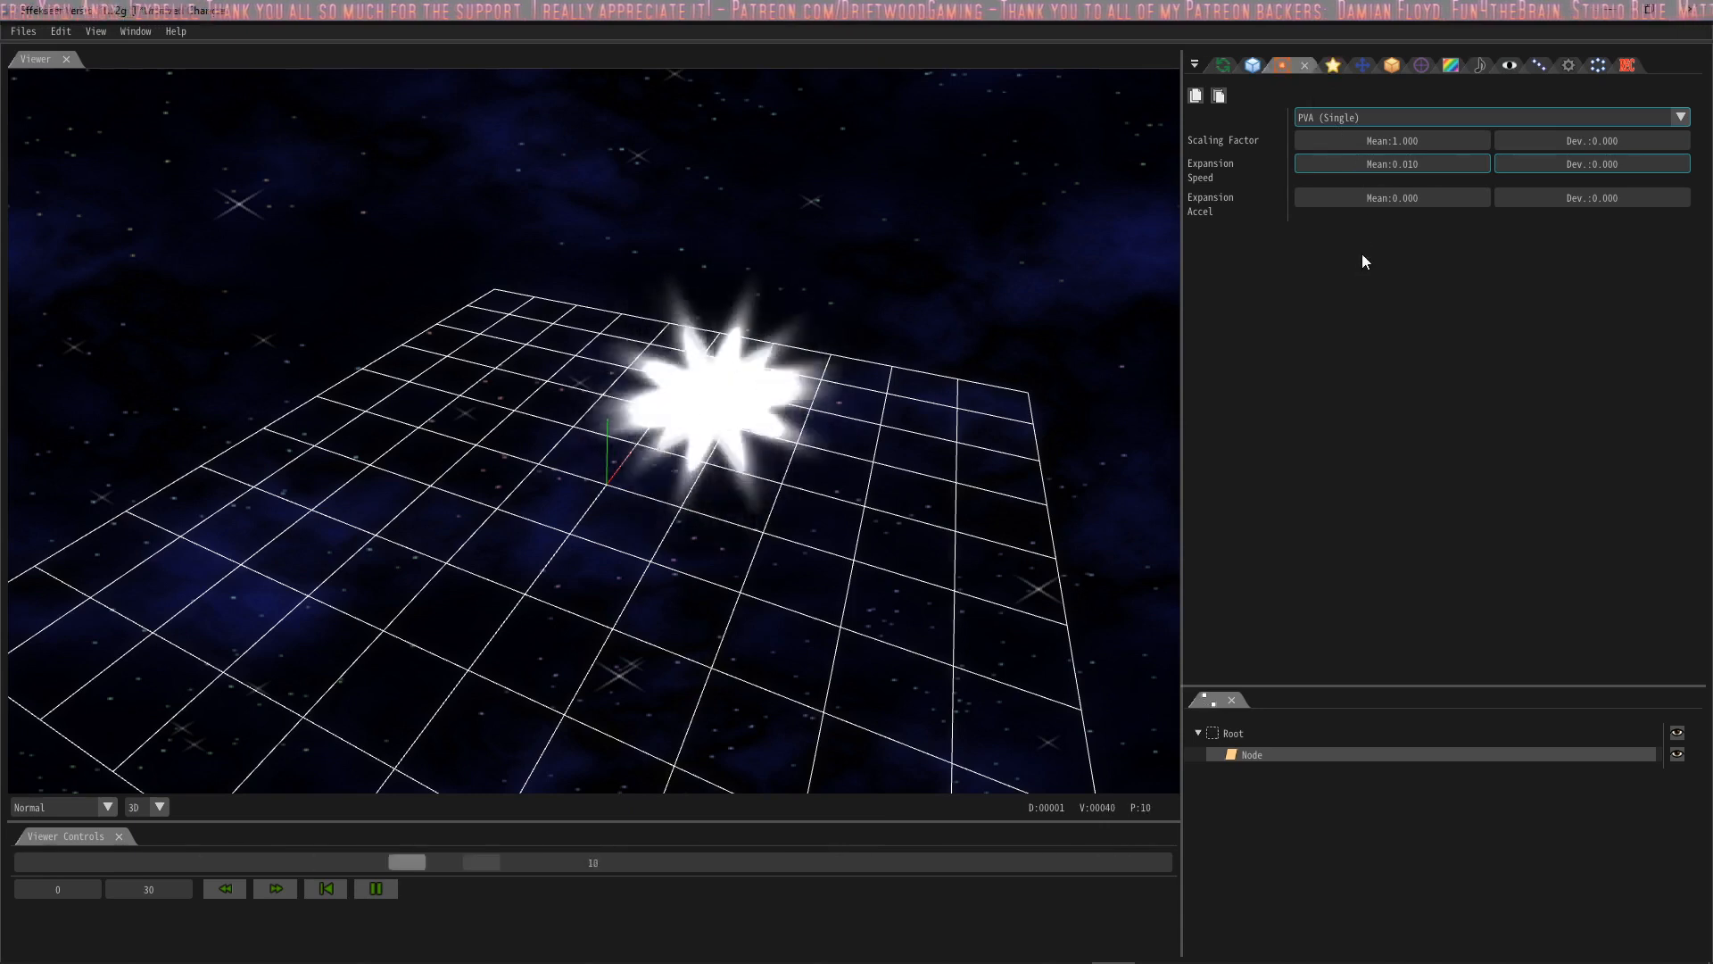
# Step: Set the scaling factor mean to 0 and place the node at position 2 on every axis
pyautogui.click(1391, 140)
pyautogui.write('0')
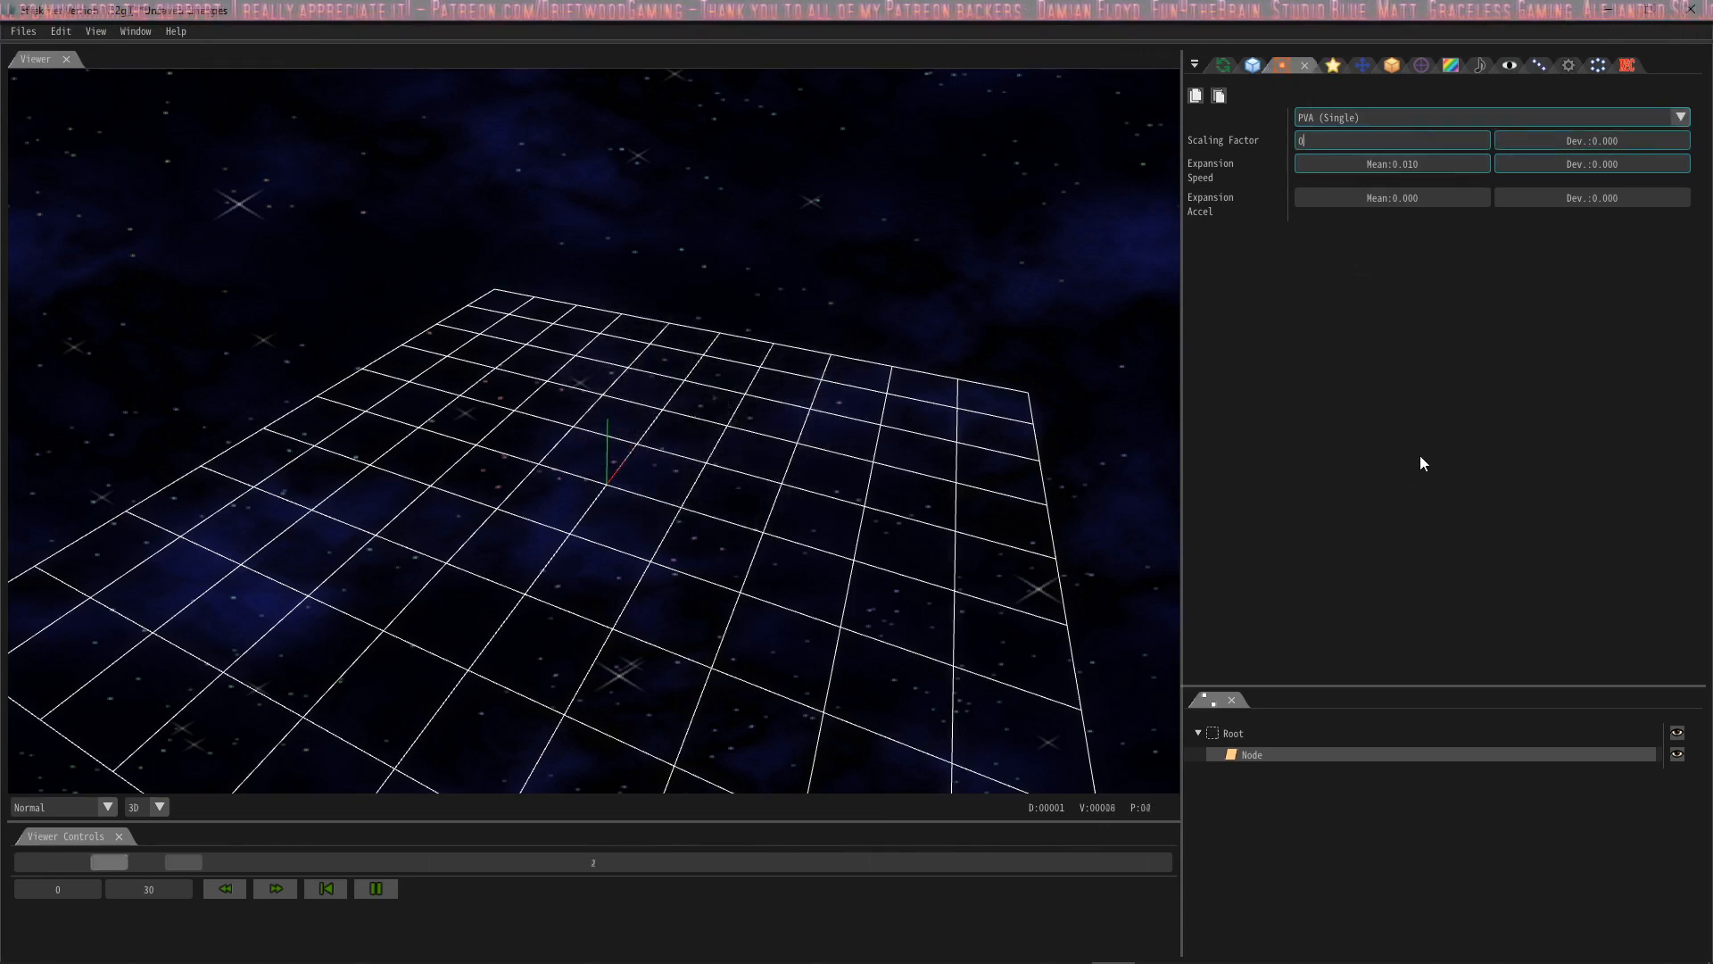
pyautogui.click(1362, 65)
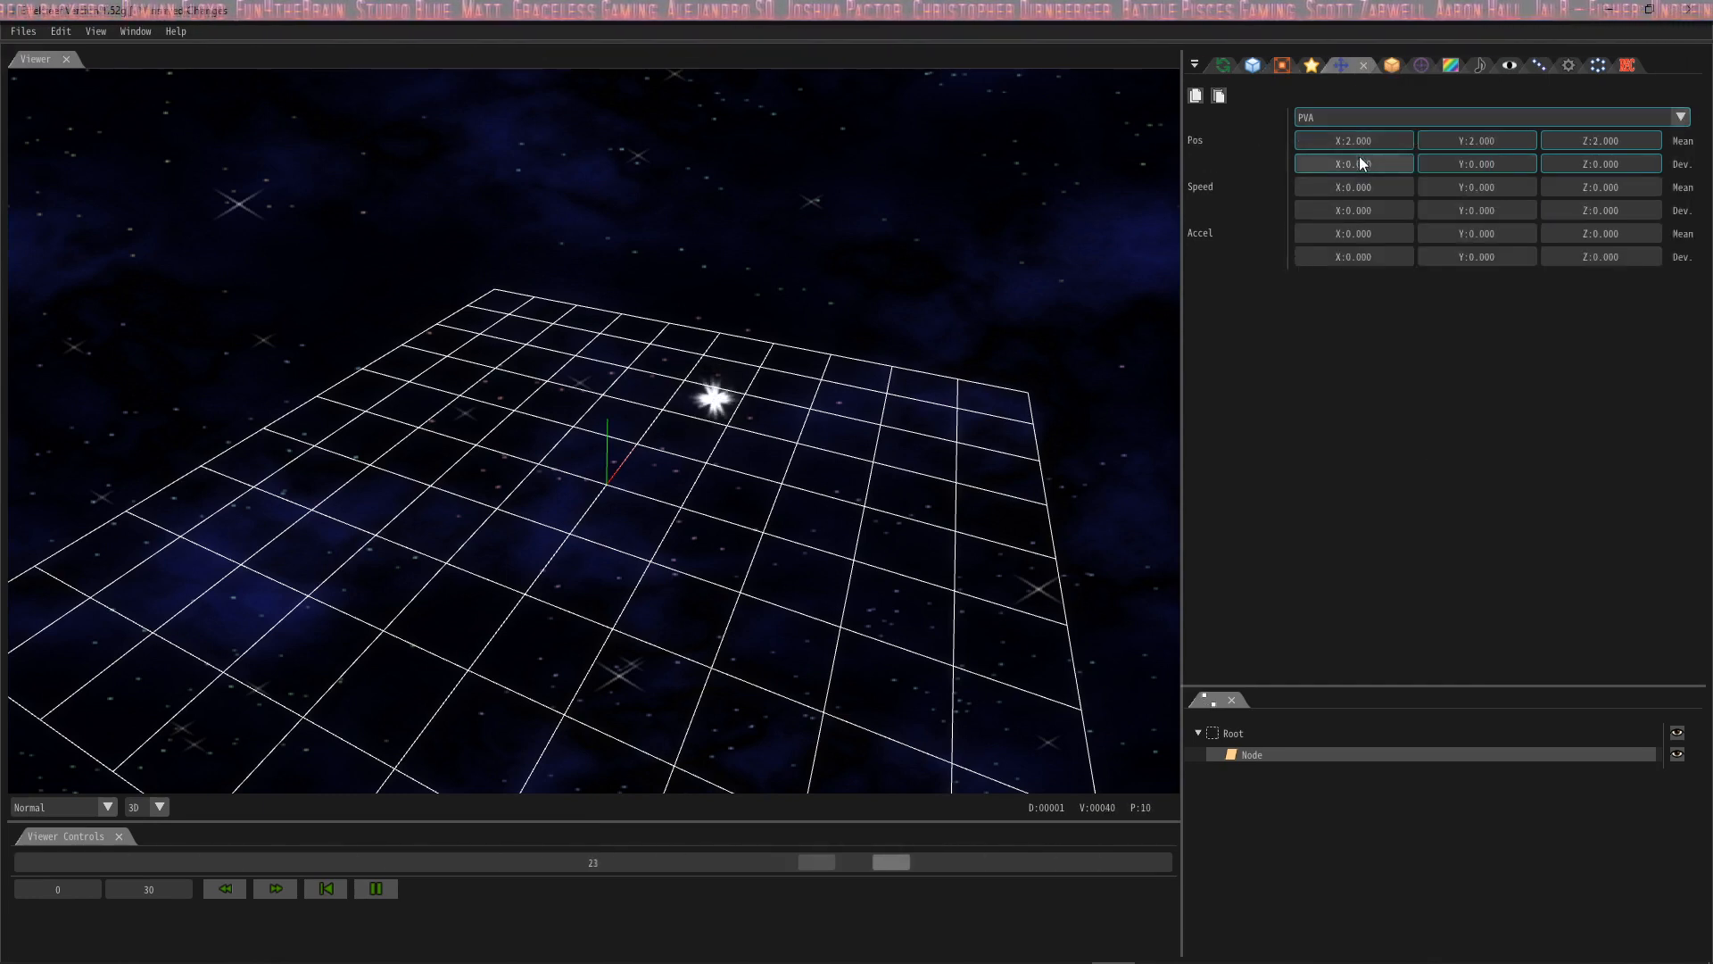
pyautogui.click(1352, 164)
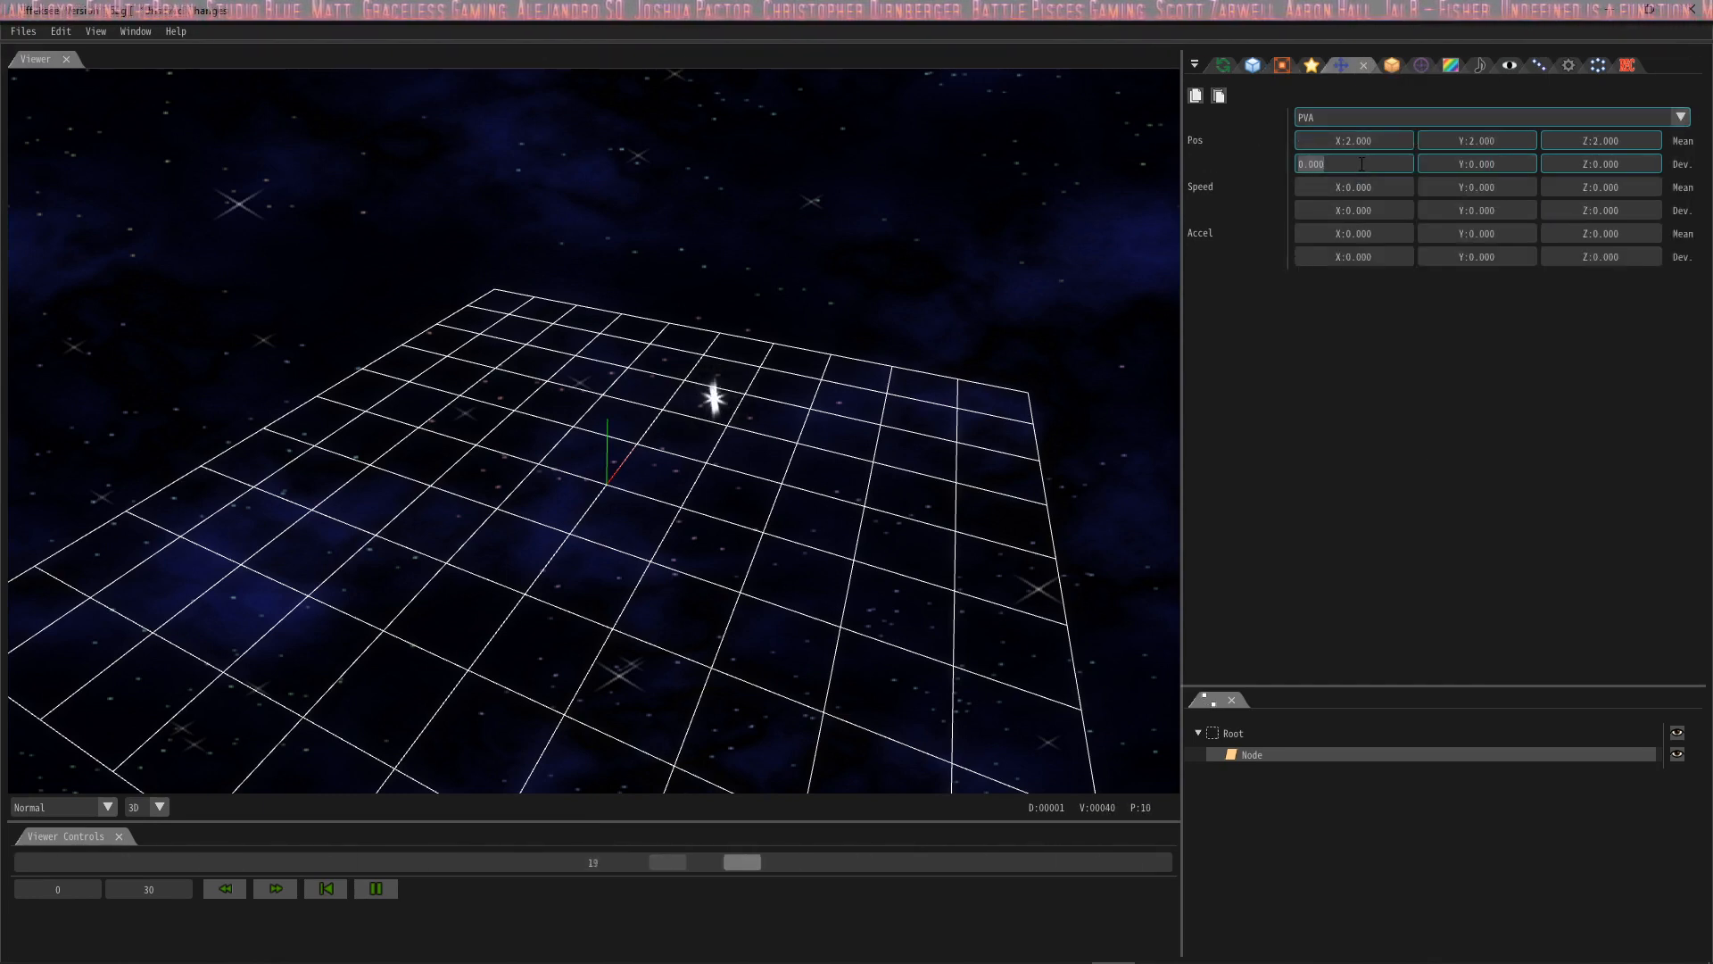